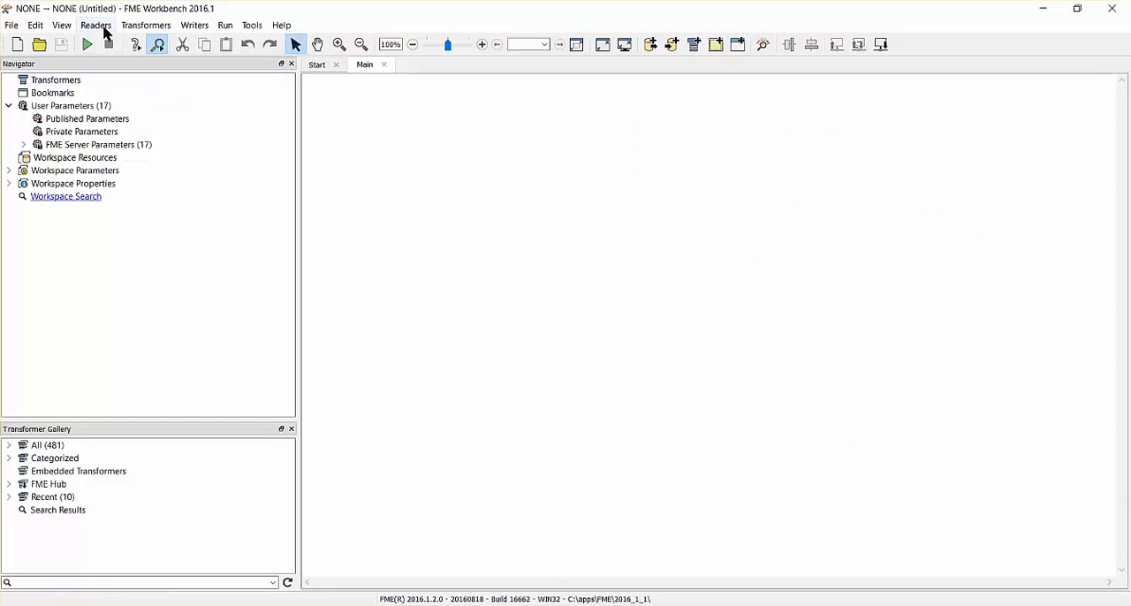
# Step: Add a Microsoft SQL Server Spatial reader with connection parameters embedded in the workspace
pyautogui.click(95, 24)
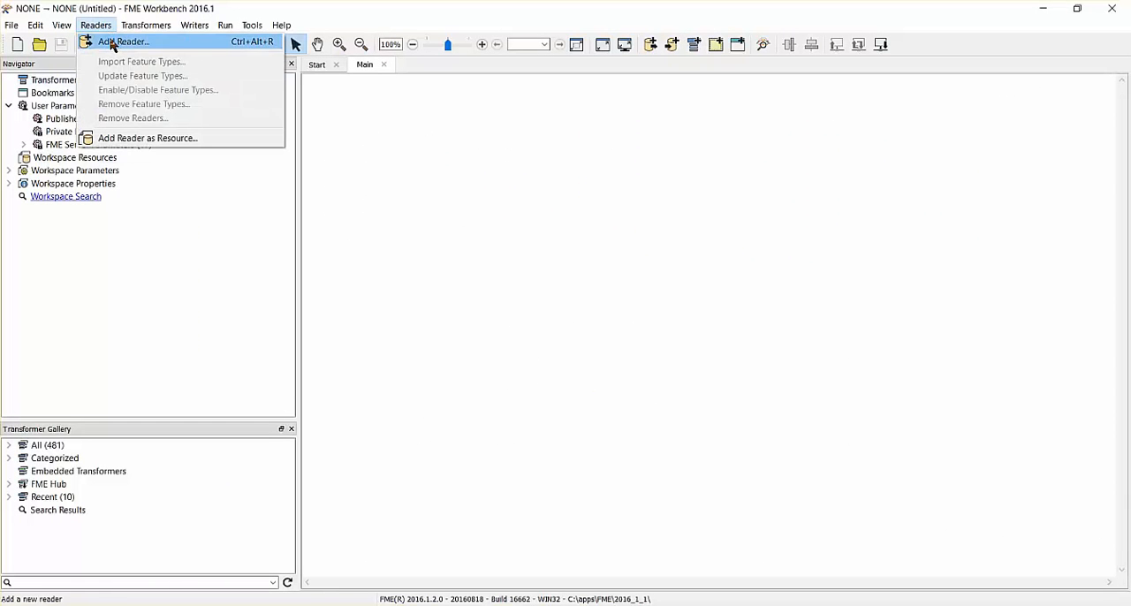
pyautogui.click(124, 41)
pyautogui.write('SQL')
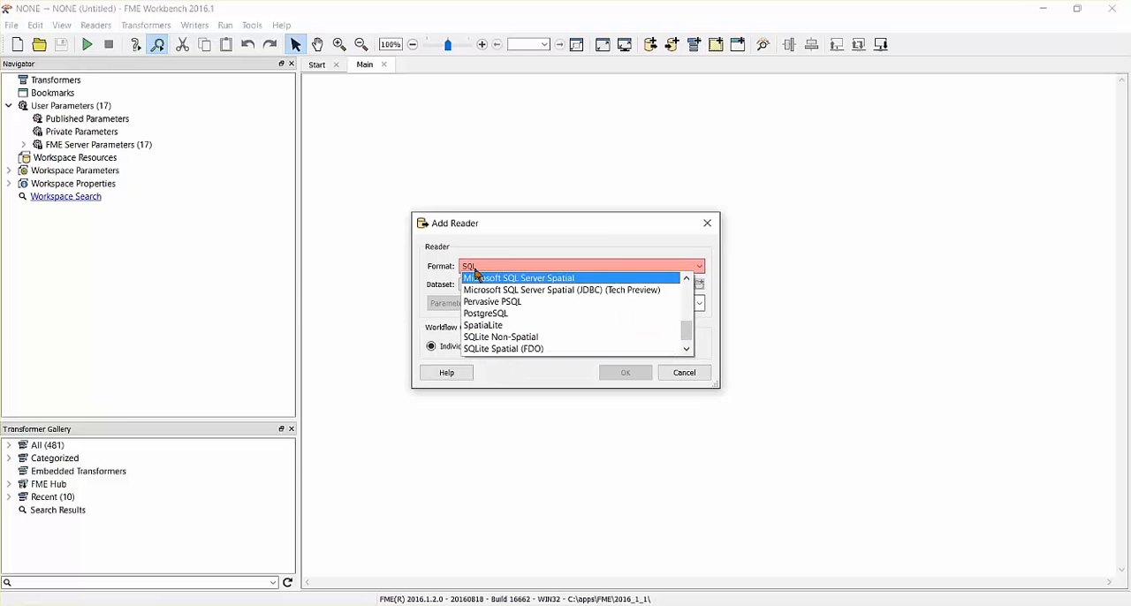
pyautogui.click(520, 278)
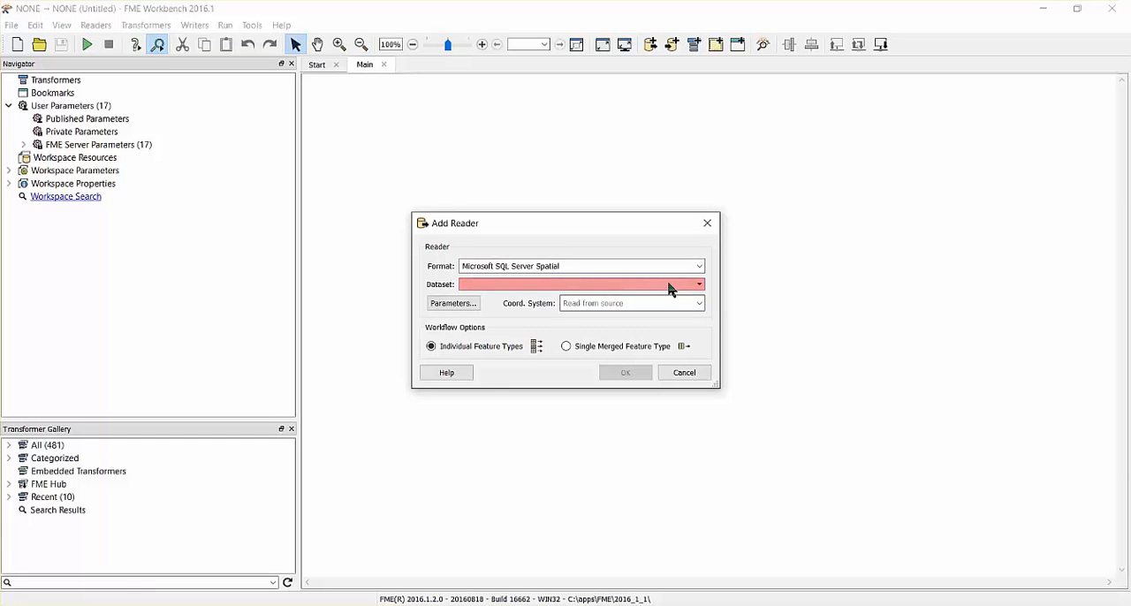
pyautogui.click(701, 283)
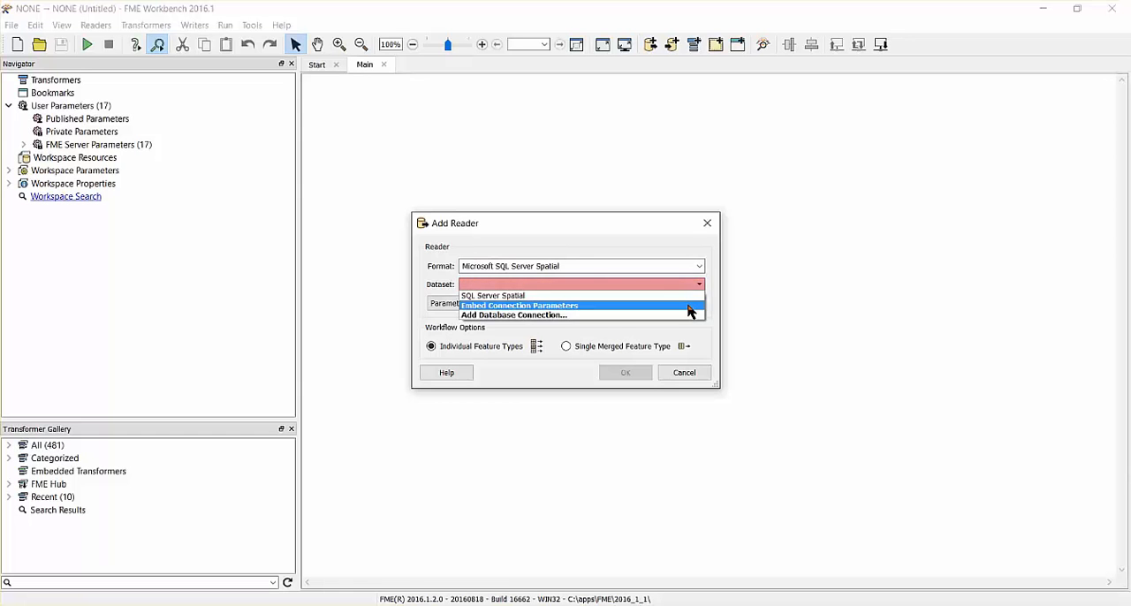
pyautogui.click(520, 304)
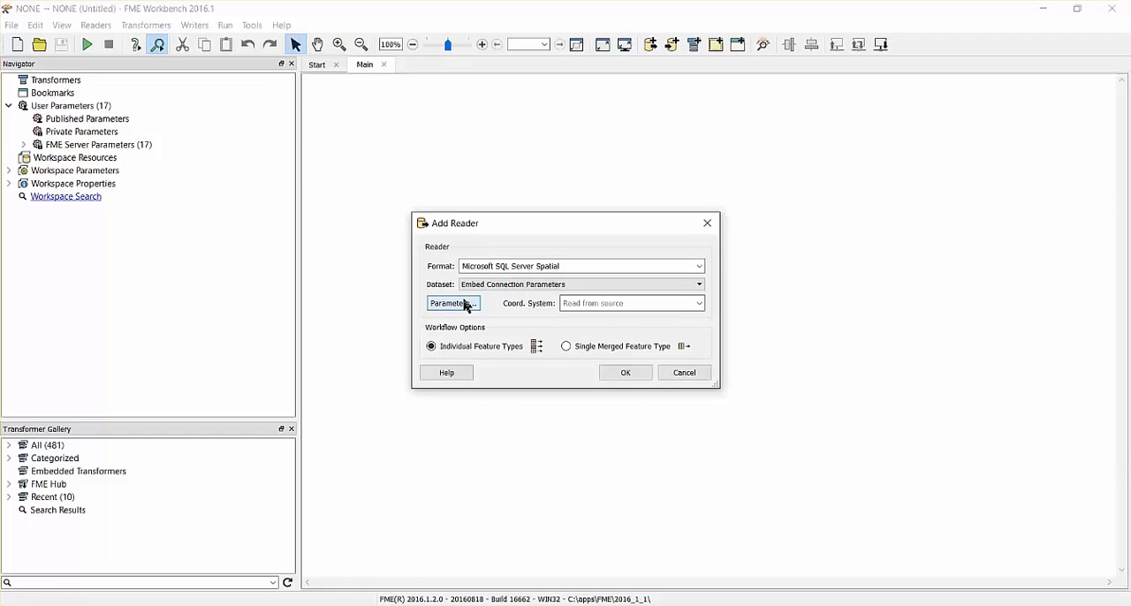
# Step: Connect to the fmedata database with username and password and select the RoadPoints table
pyautogui.click(452, 304)
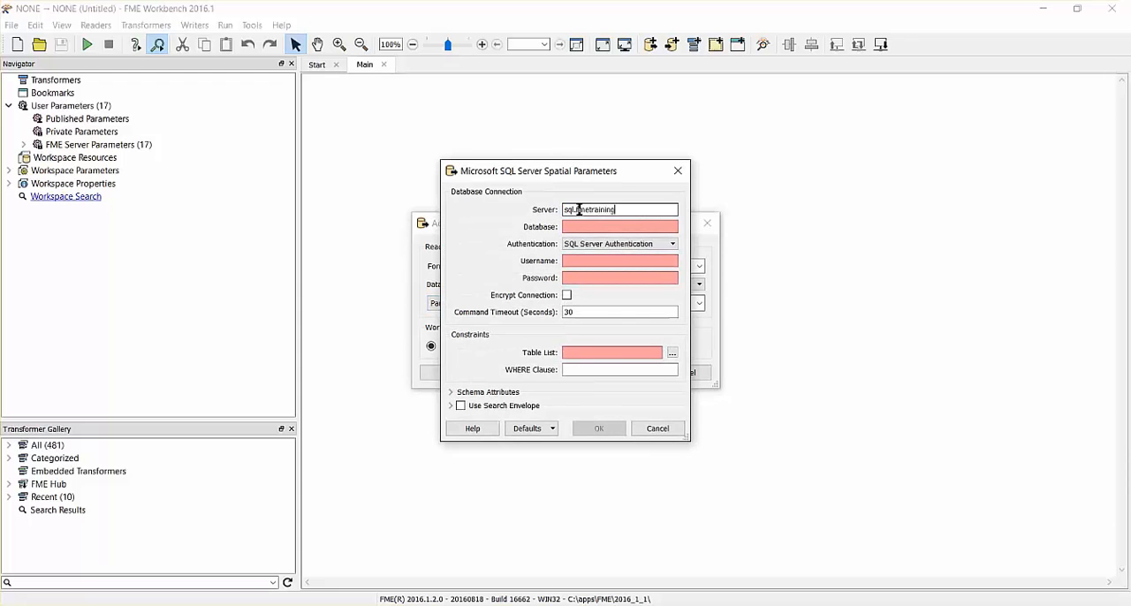
pyautogui.write('fmedata')
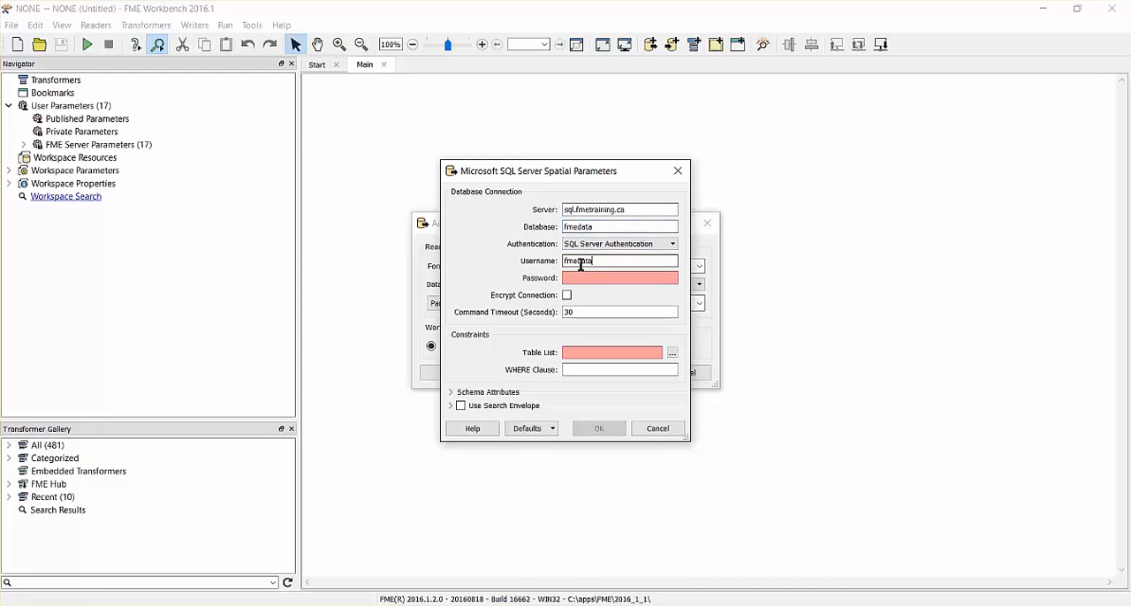
pyautogui.write('••••••')
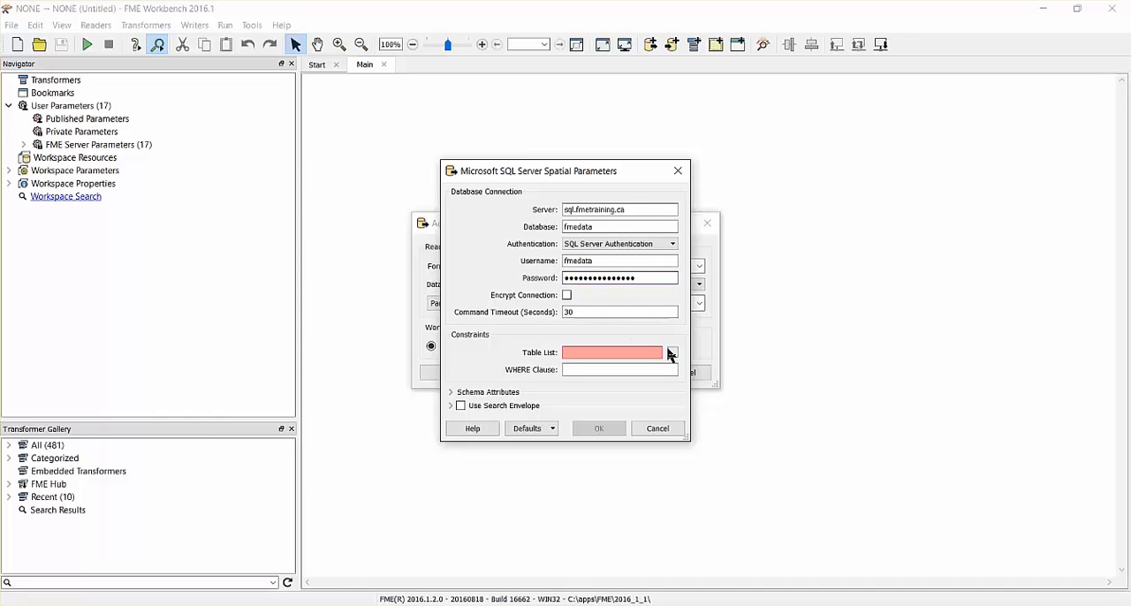
pyautogui.click(672, 353)
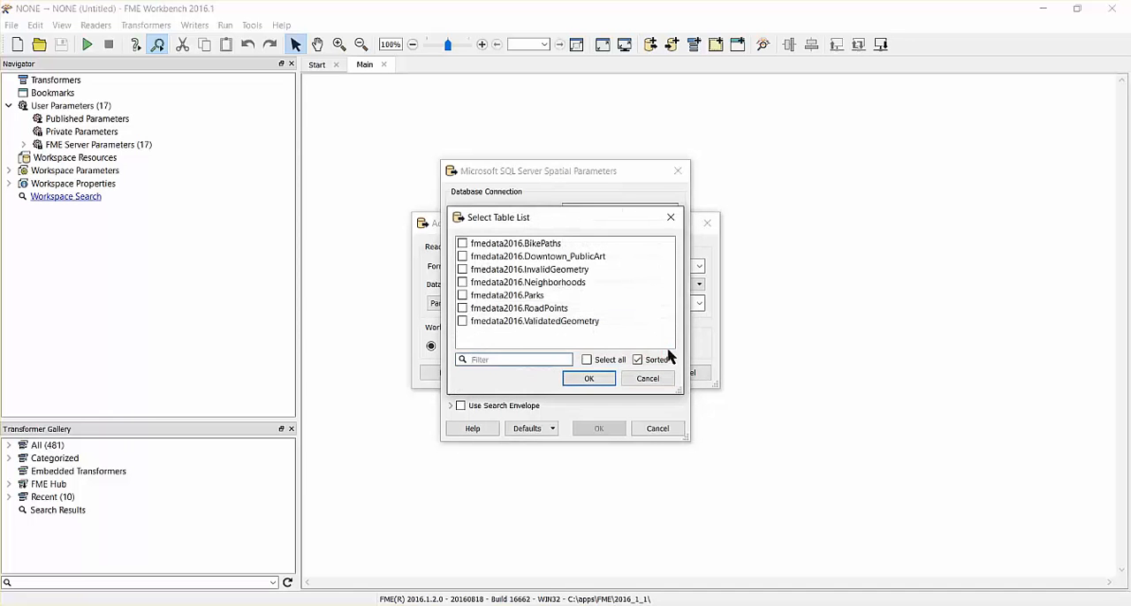
pyautogui.click(589, 378)
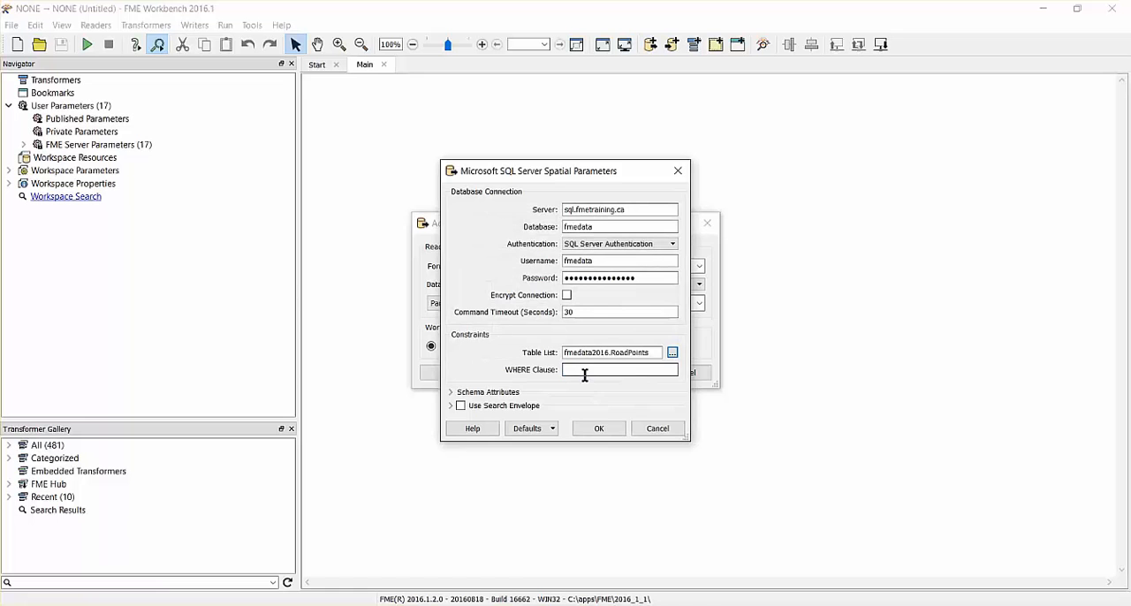
pyautogui.click(598, 428)
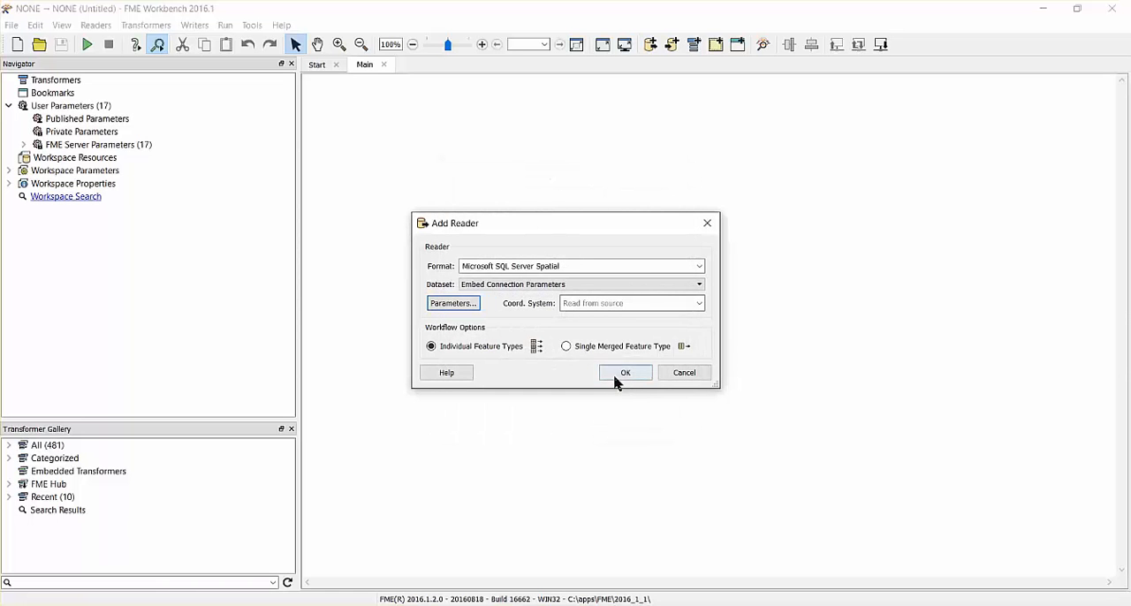
# Step: Confirm the reader so the RoadPoints feature type lands on the canvas
pyautogui.click(625, 371)
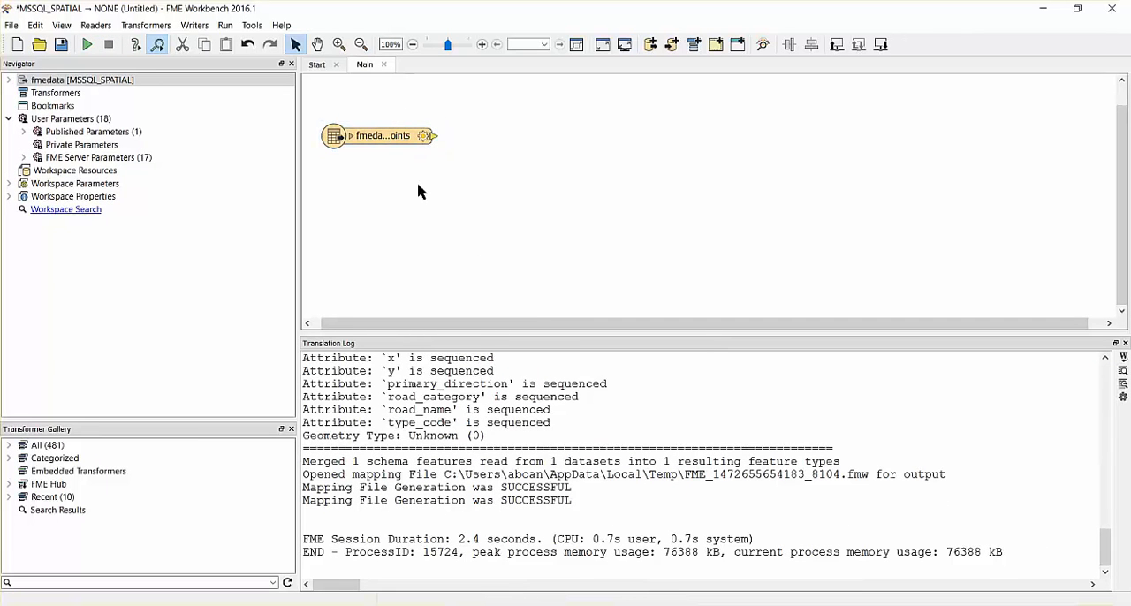
# Step: Add a VertexCreator after RoadPoints with X Value from x and Y Value from y
pyautogui.write('verte')
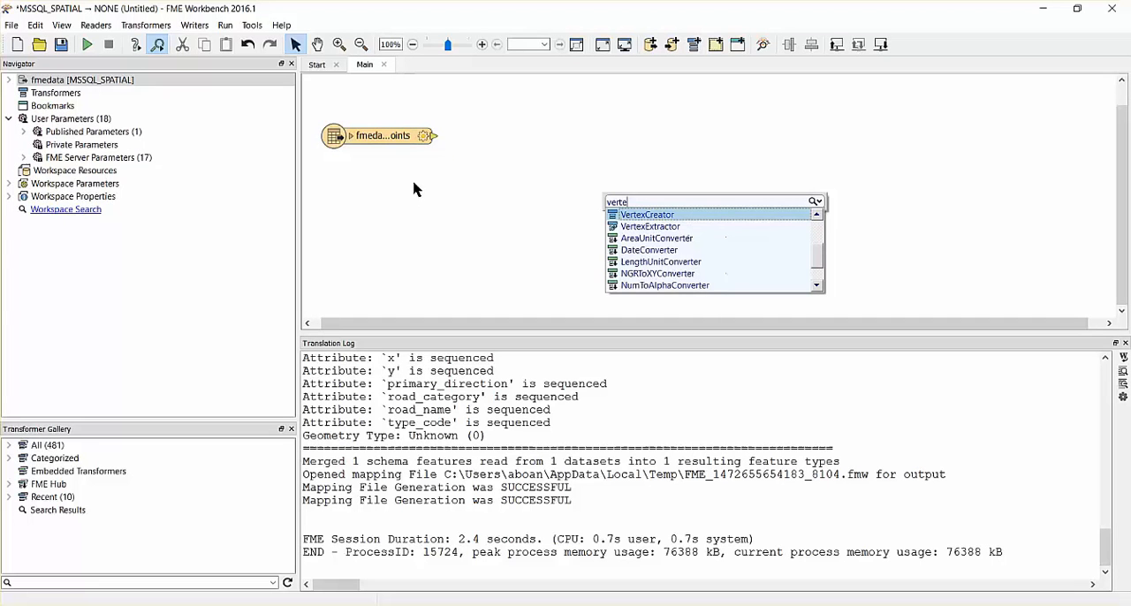
pyautogui.click(647, 216)
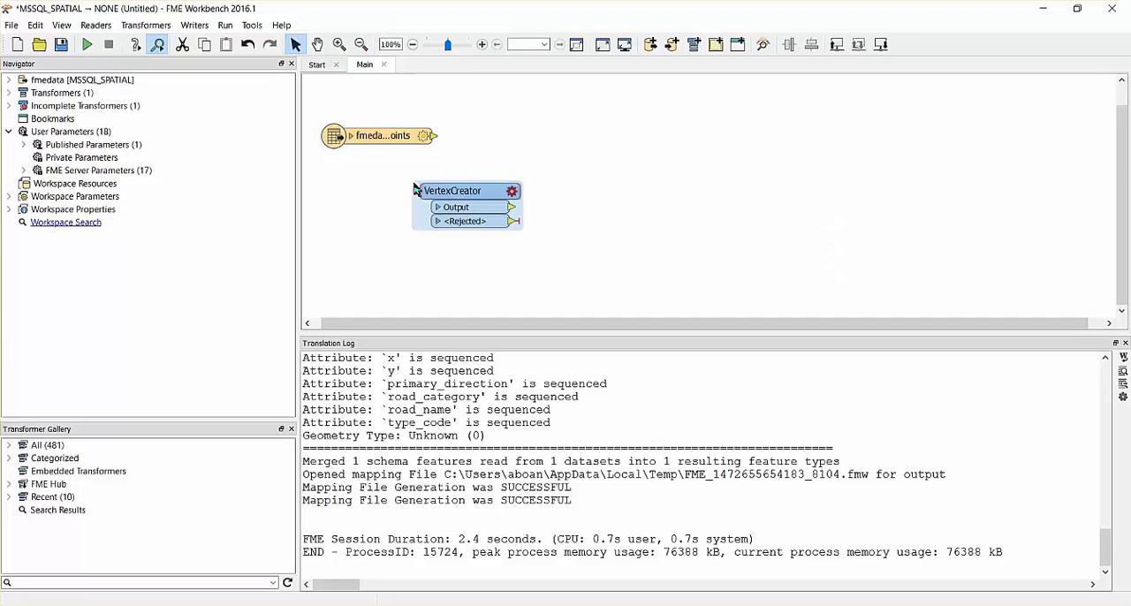
pyautogui.moveTo(453, 189); pyautogui.dragTo(479, 149)
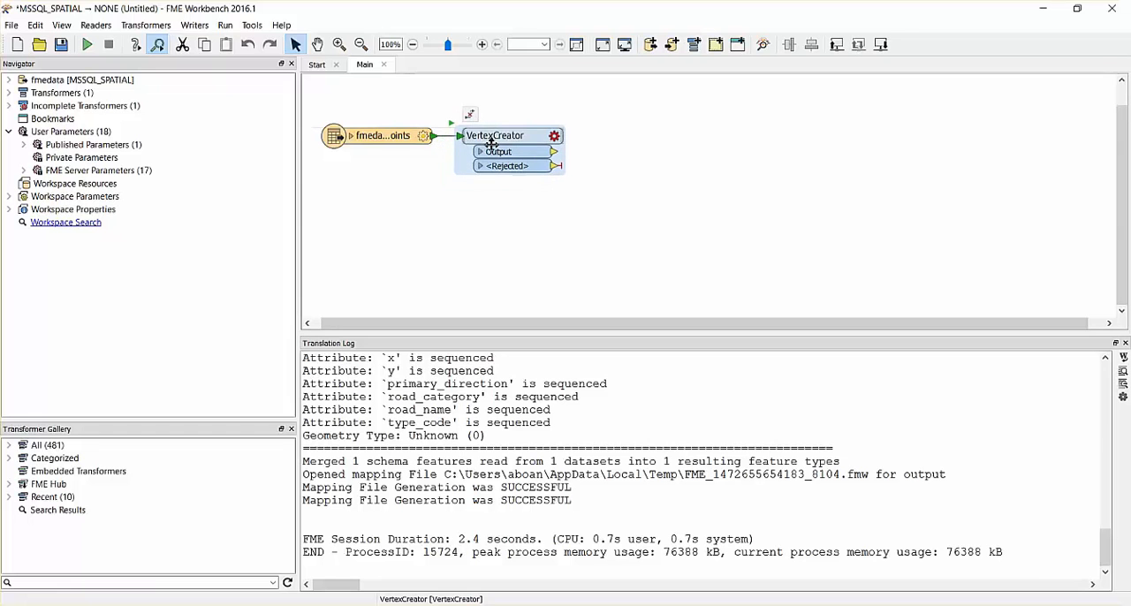
pyautogui.doubleClick(495, 134)
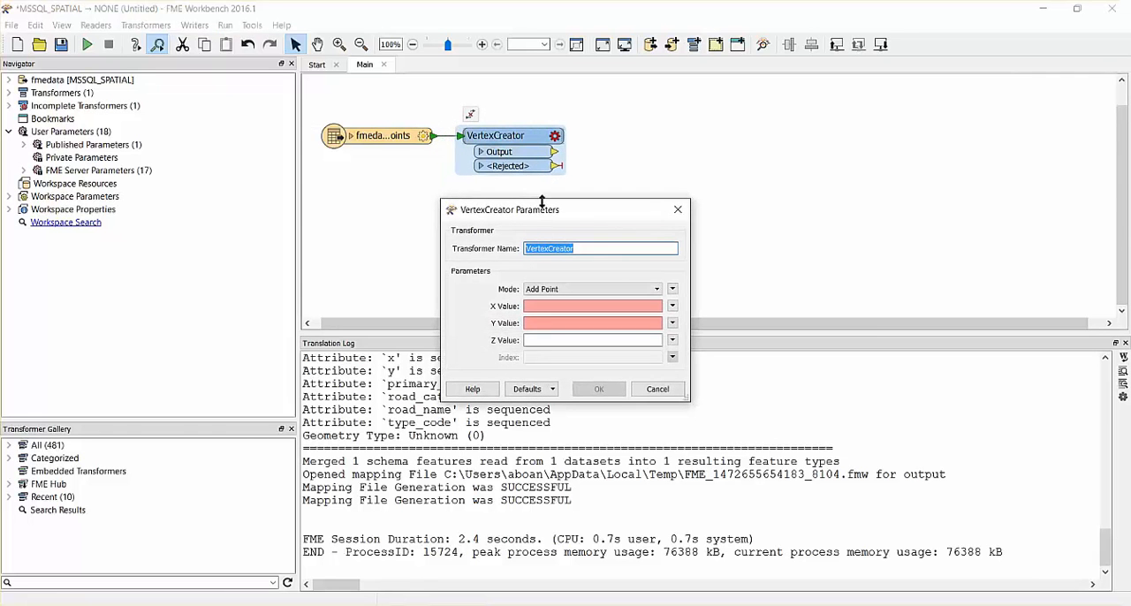
pyautogui.click(672, 306)
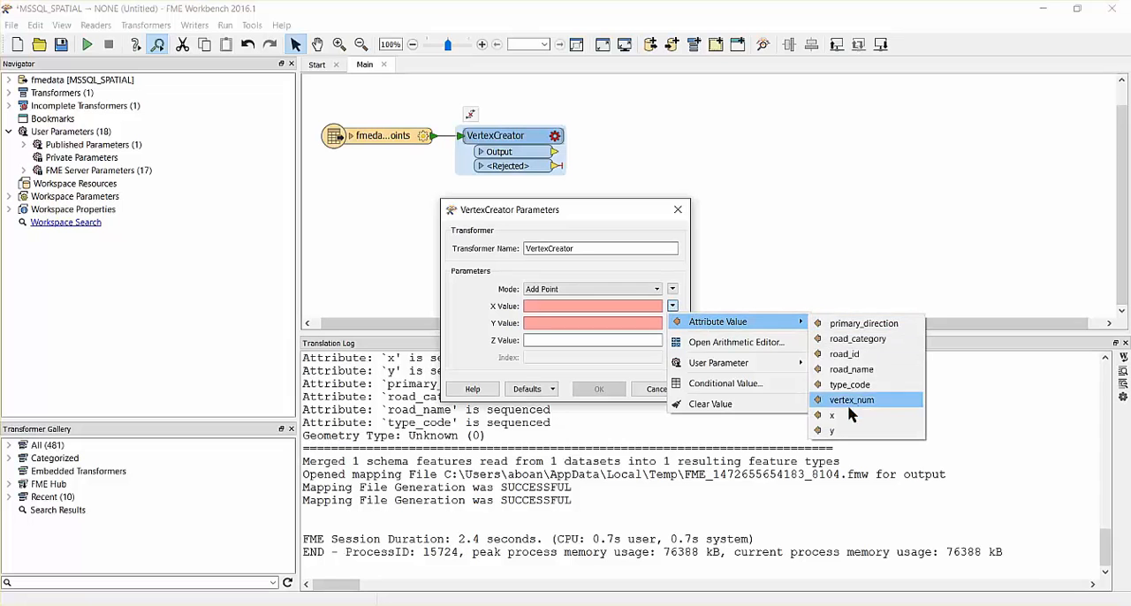
pyautogui.click(831, 415)
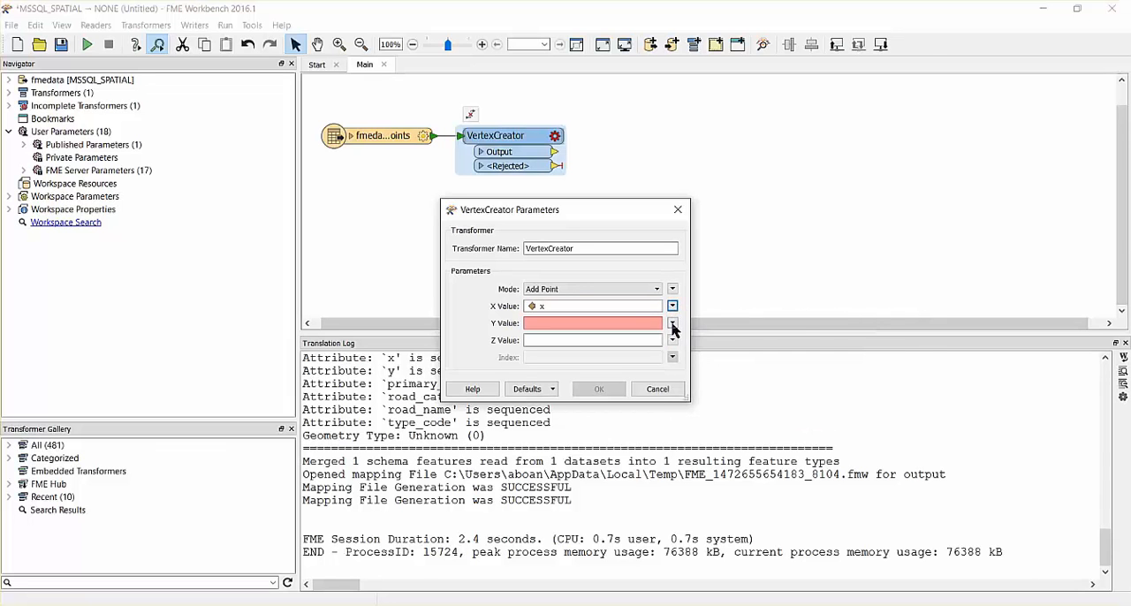
pyautogui.click(671, 322)
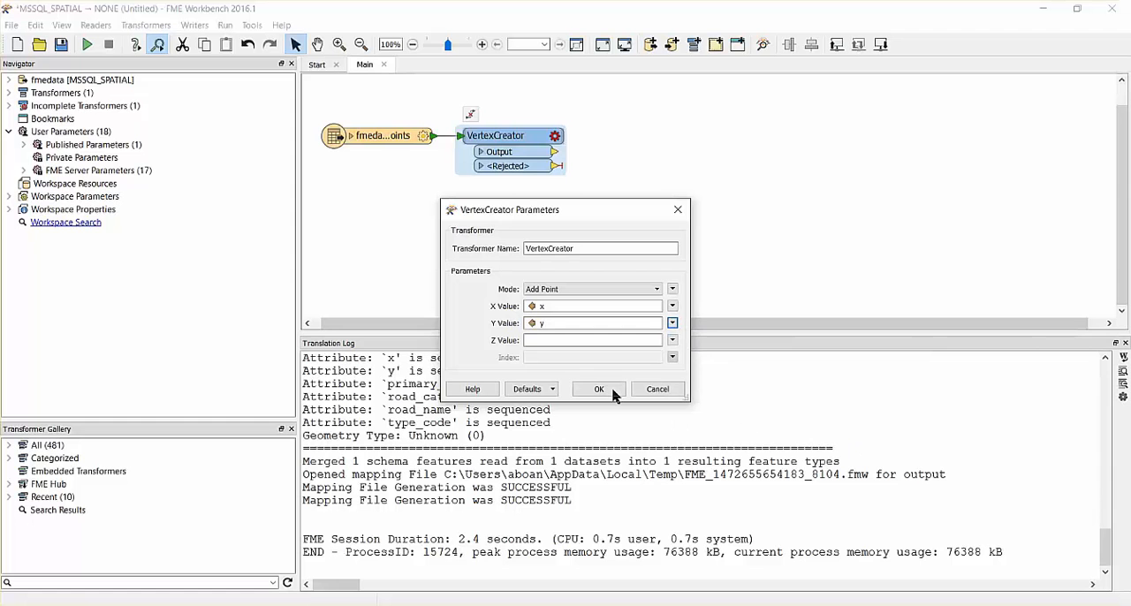
pyautogui.click(597, 389)
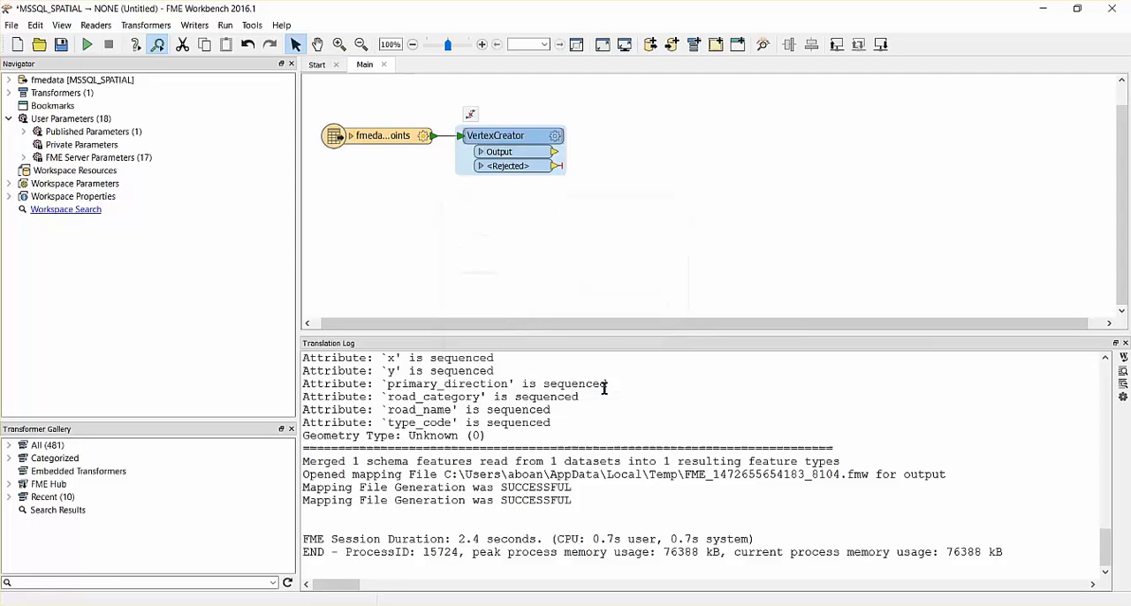
# Step: Add a CoordinateSystemSetter after the VertexCreator assigning TX83-CF
pyautogui.write('coordinatesystemsett')
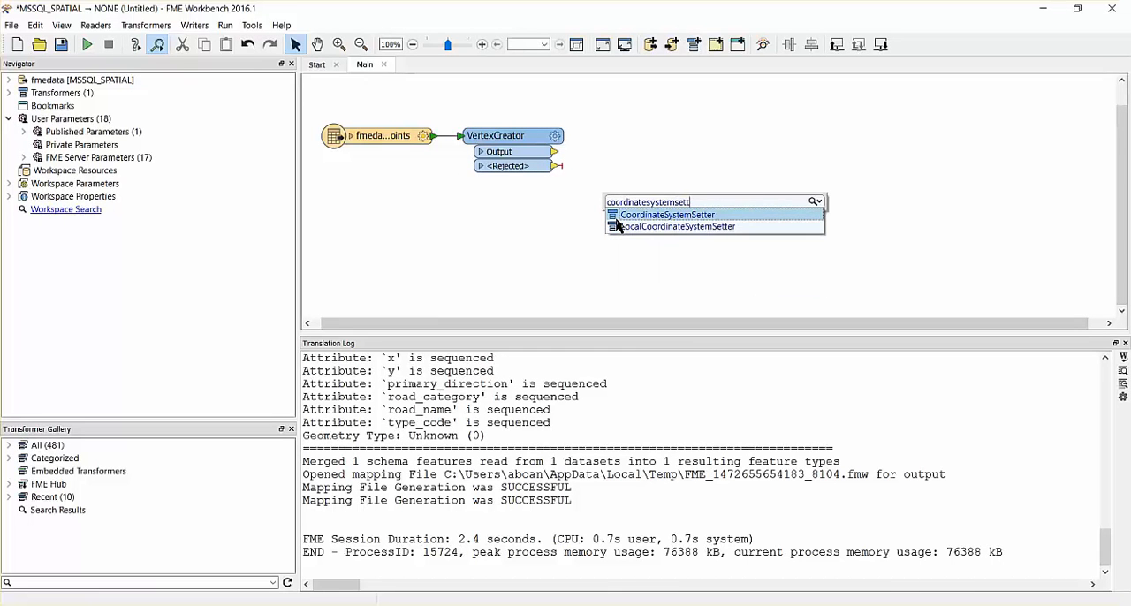
pyautogui.click(667, 216)
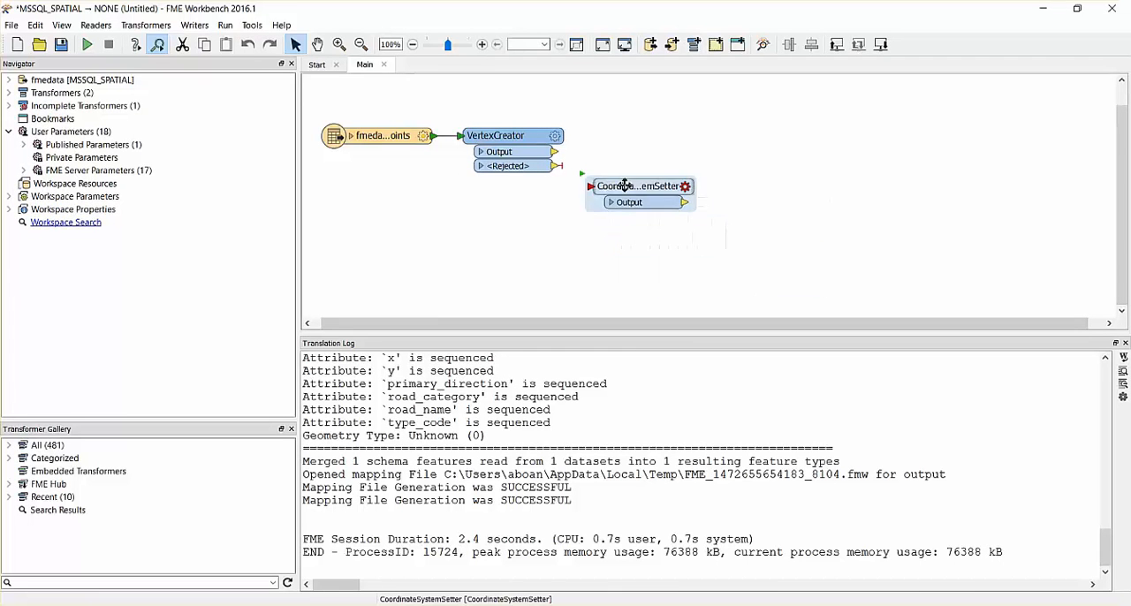
pyautogui.moveTo(640, 186); pyautogui.dragTo(635, 151)
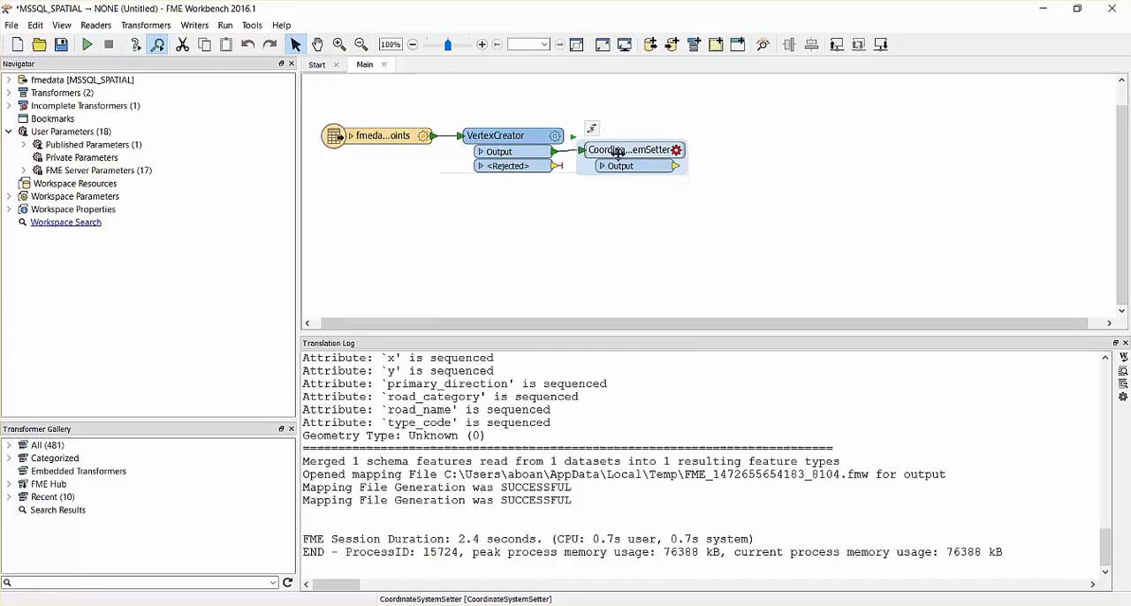
pyautogui.doubleClick(631, 148)
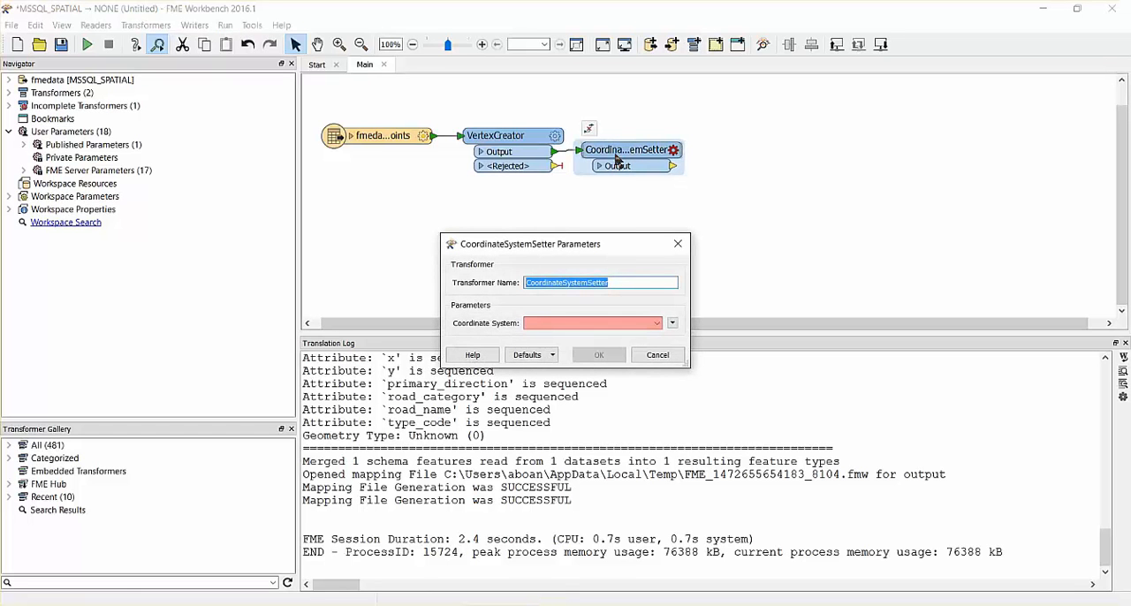
pyautogui.click(592, 321)
pyautogui.write('TX83-CF')
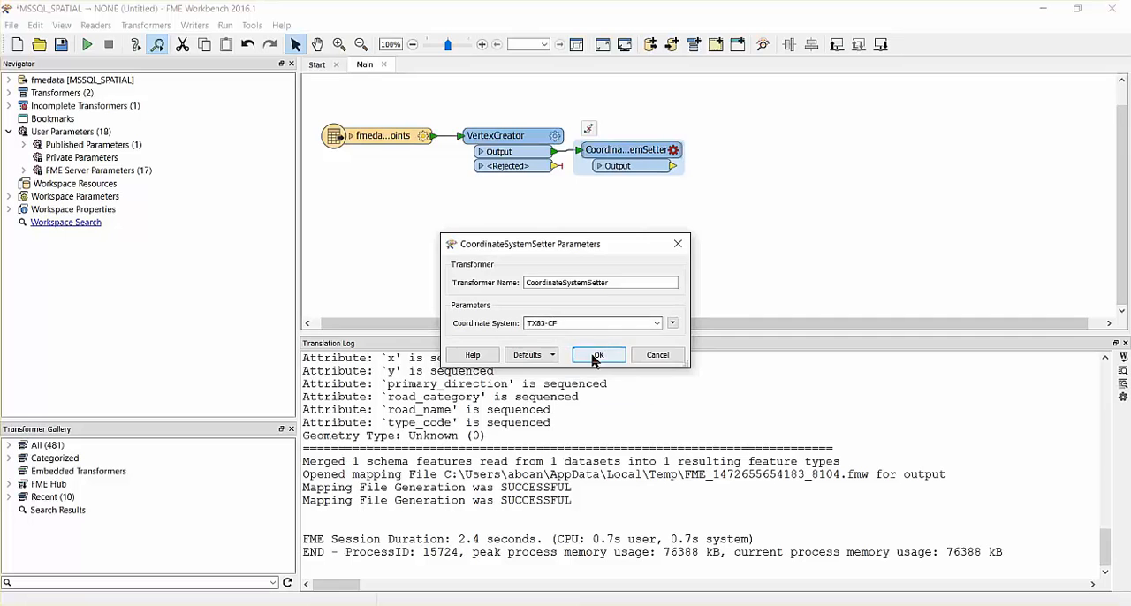
pyautogui.click(598, 353)
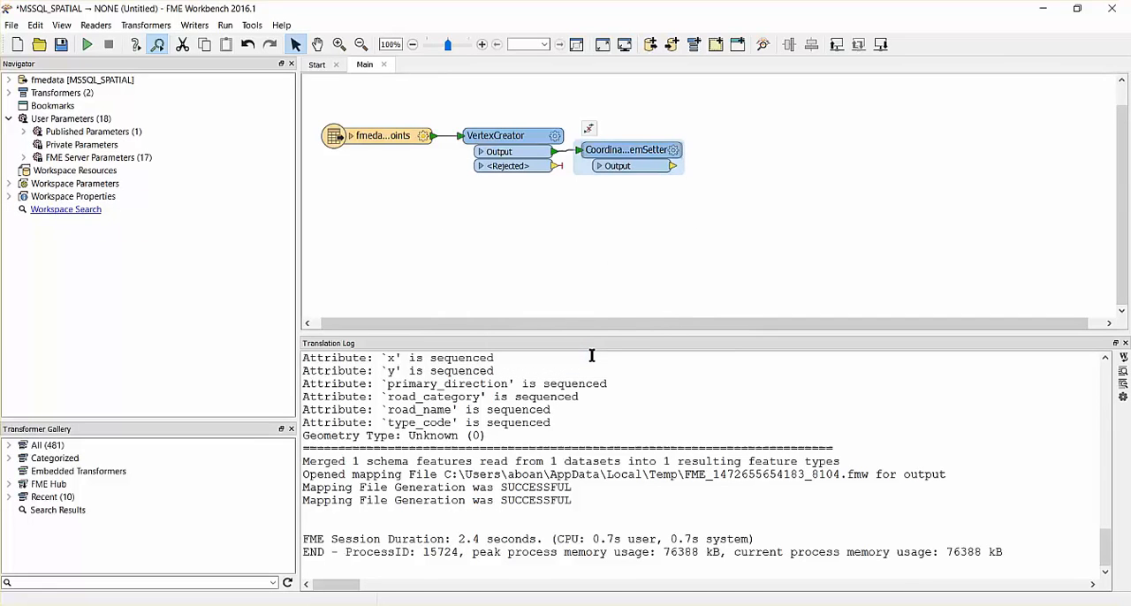
# Step: Add a Sorter after the CoordinateSystemSetter with a first rule on road_id, alphabetic ascending
pyautogui.write('sor')
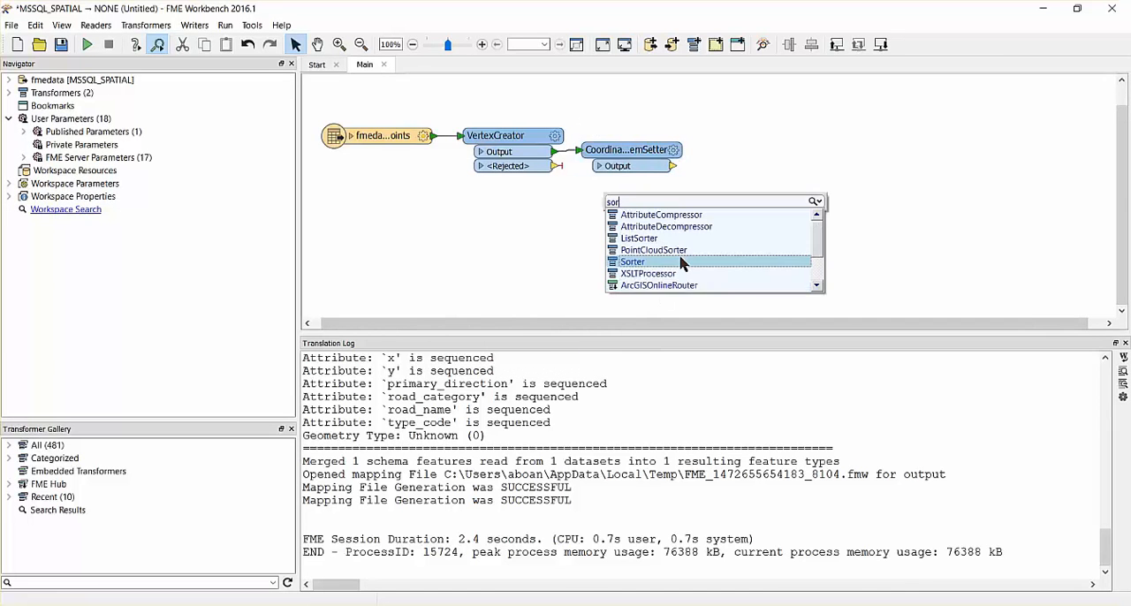
pyautogui.click(633, 261)
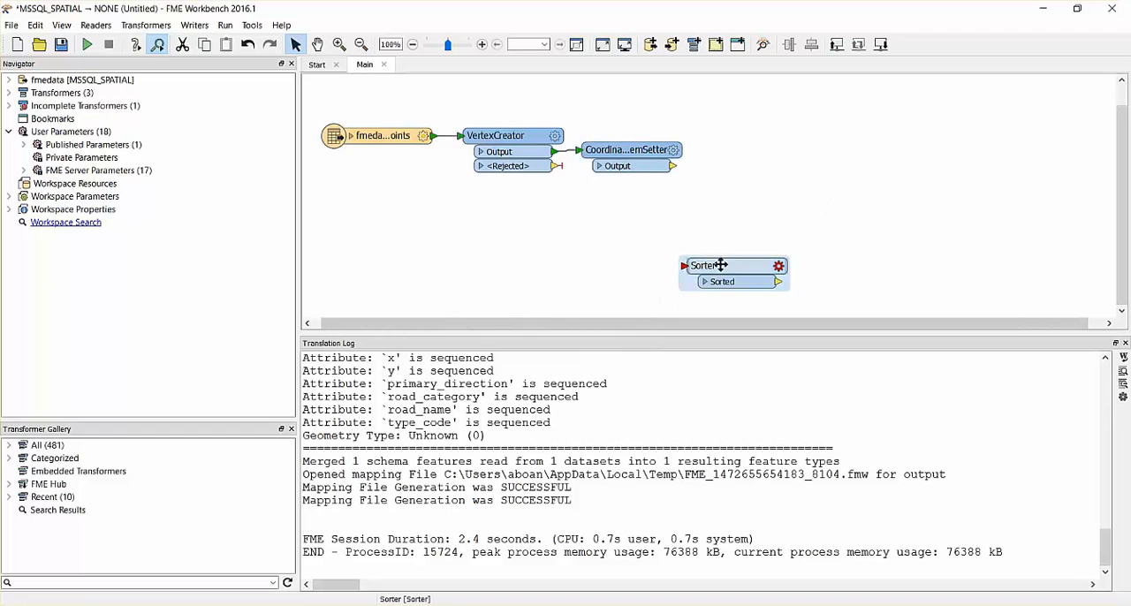
pyautogui.moveTo(733, 265); pyautogui.dragTo(733, 174)
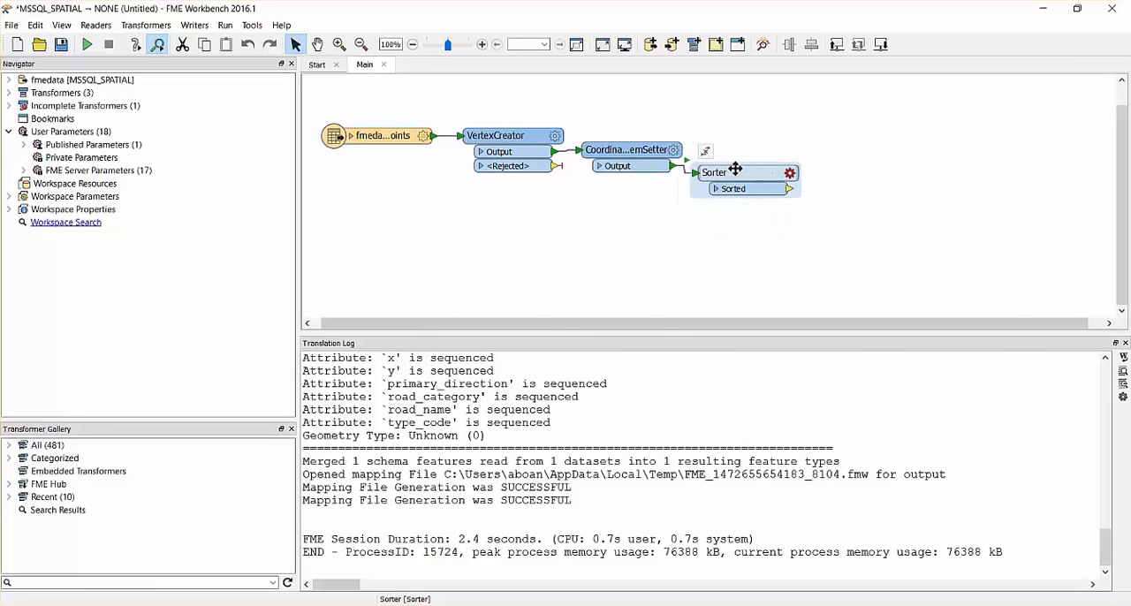
pyautogui.doubleClick(718, 173)
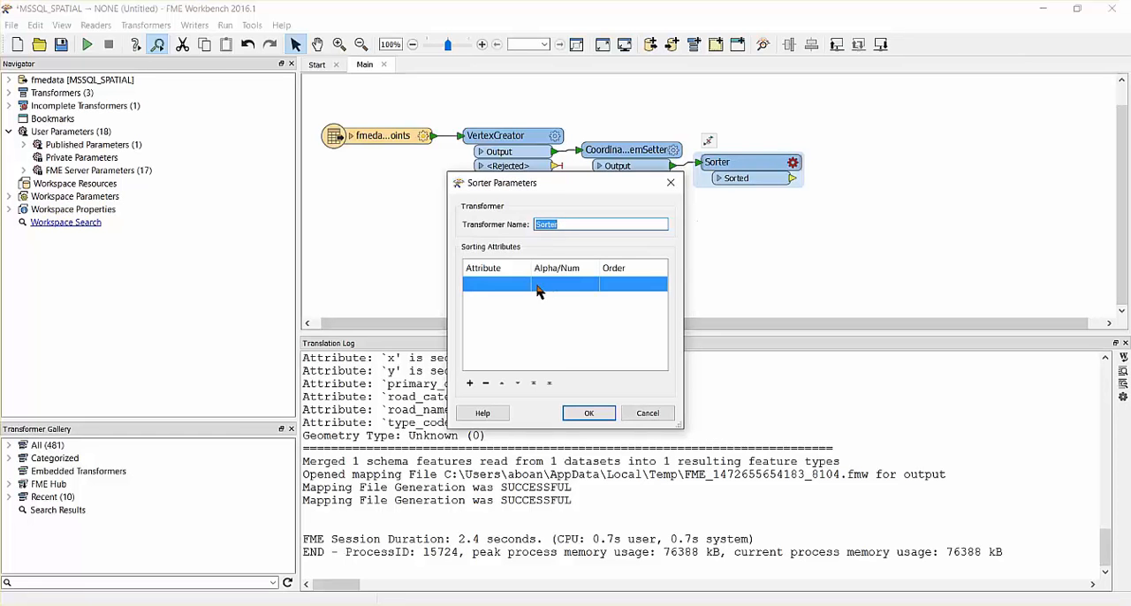
pyautogui.click(523, 282)
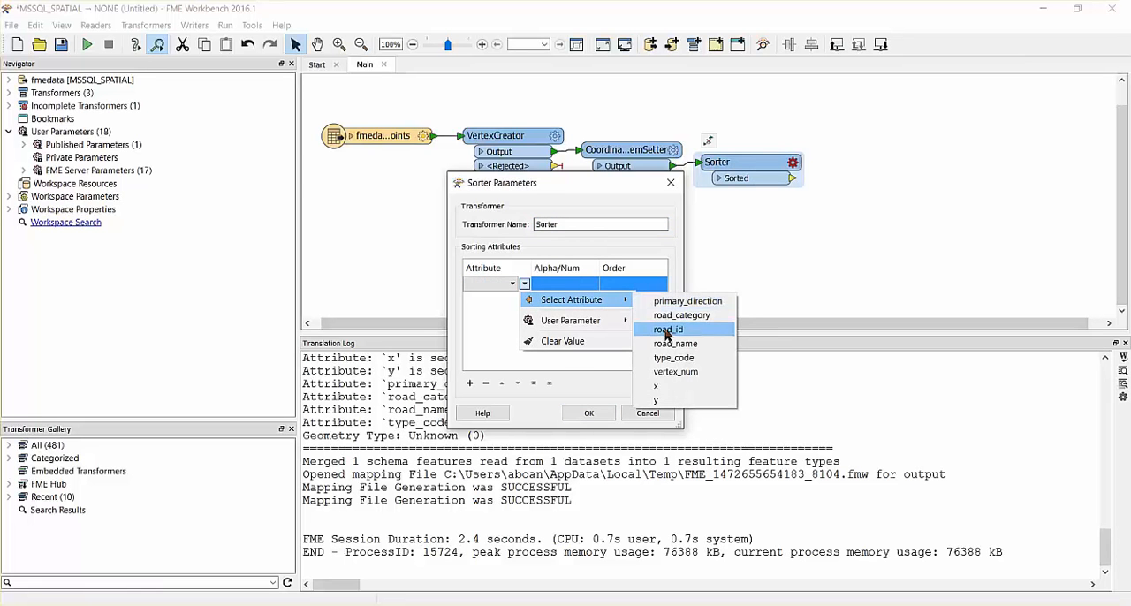
pyautogui.click(669, 329)
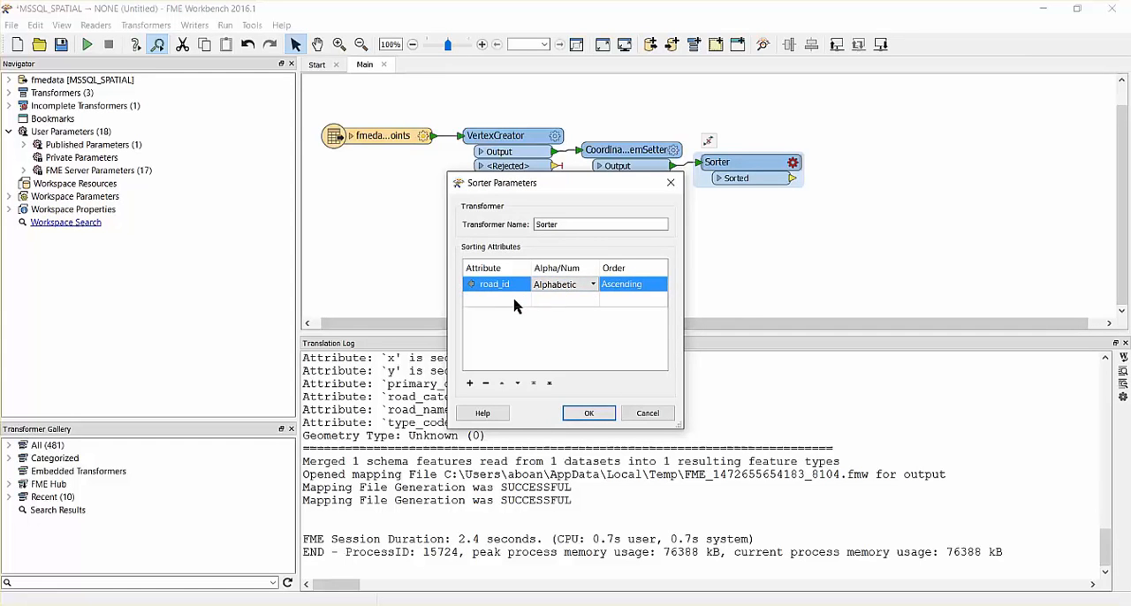
# Step: Add a second sort rule on vertex_num, numeric ascending, and confirm the Sorter
pyautogui.click(471, 382)
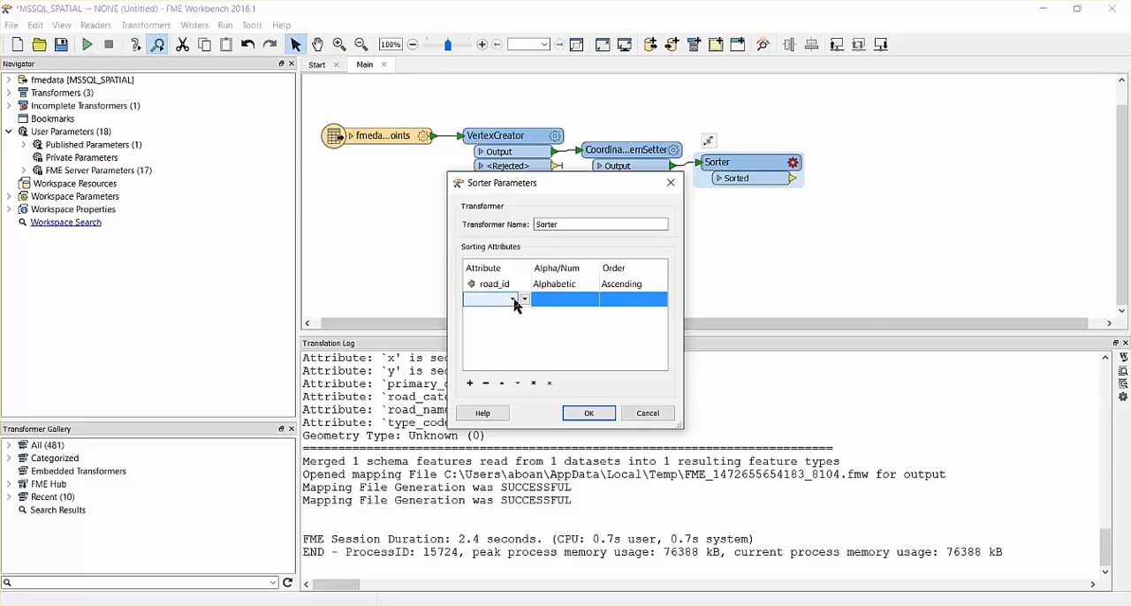
pyautogui.click(523, 297)
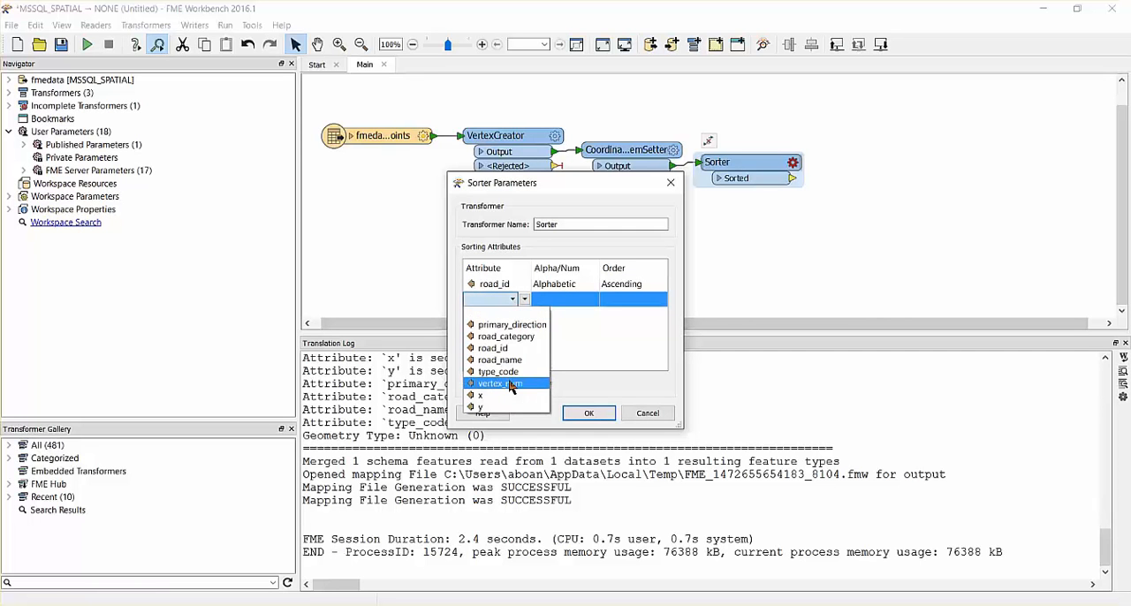
pyautogui.click(498, 384)
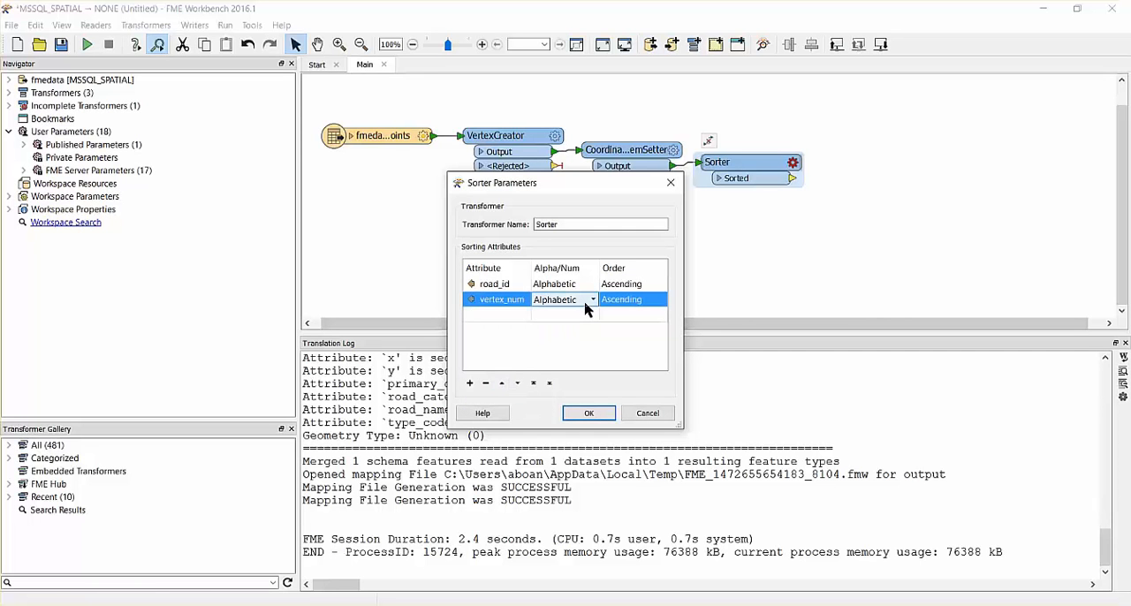
pyautogui.click(590, 299)
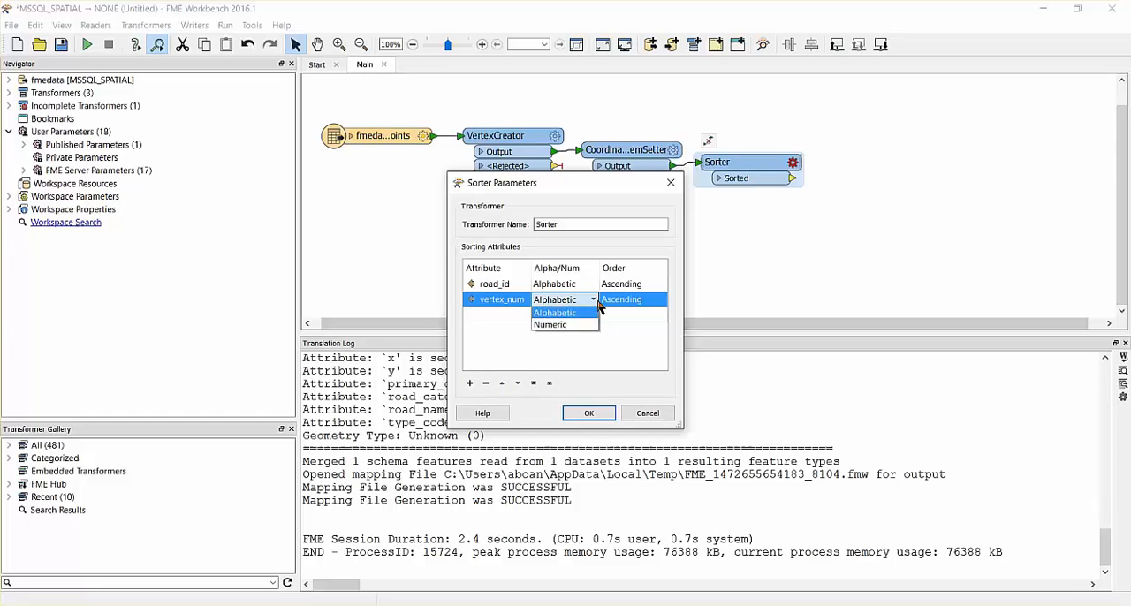
pyautogui.click(552, 325)
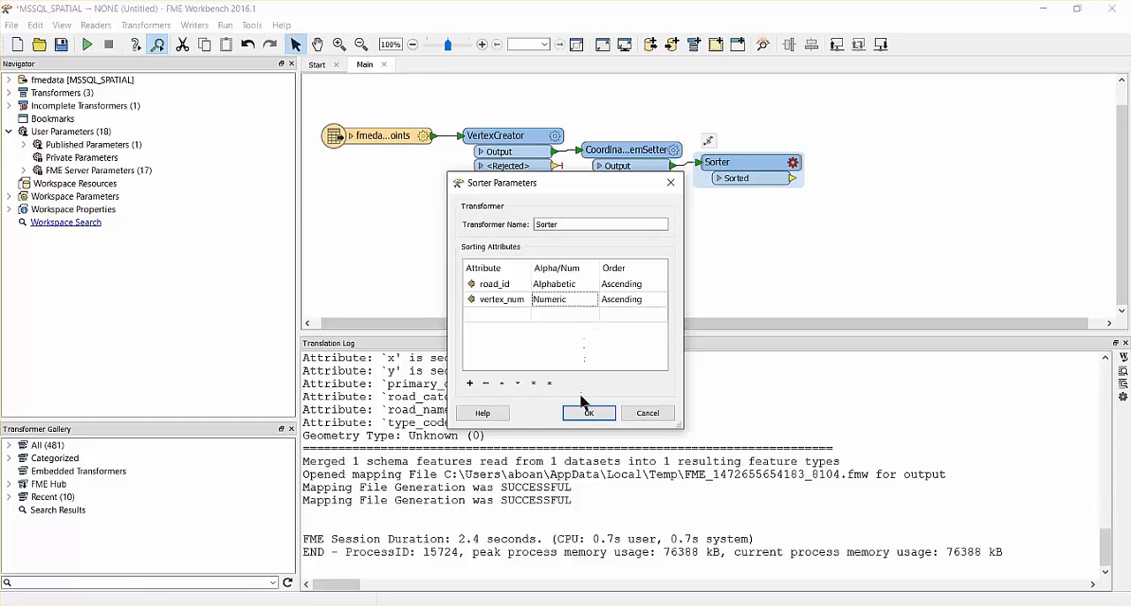
pyautogui.click(589, 413)
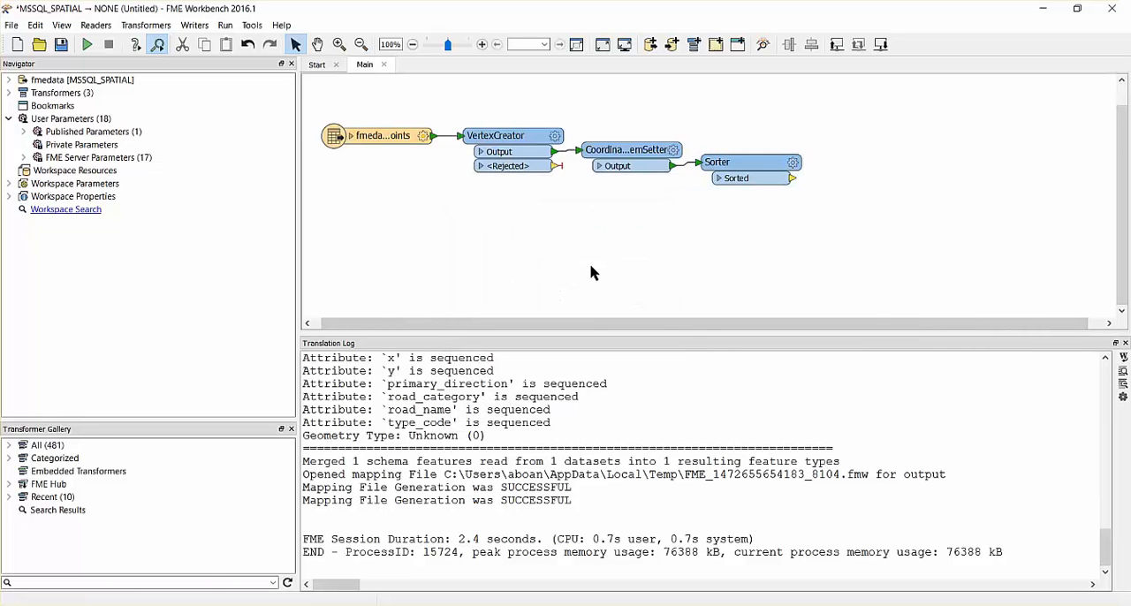
# Step: Add a PointConnector on the Sorted output with road_id as the connection break attribute
pyautogui.write('pointconne')
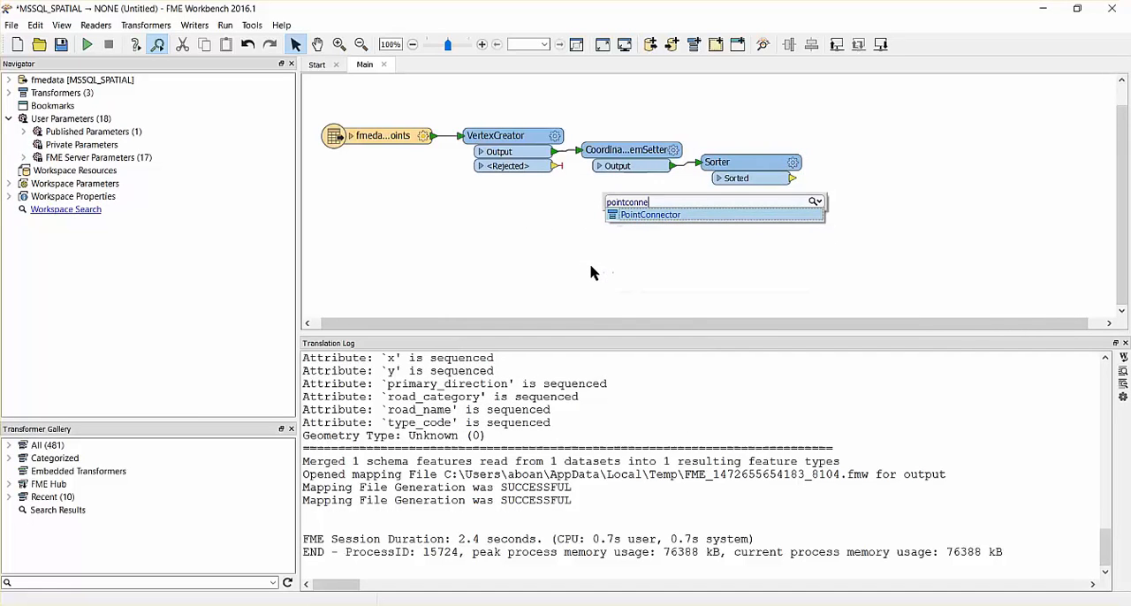
pyautogui.click(651, 216)
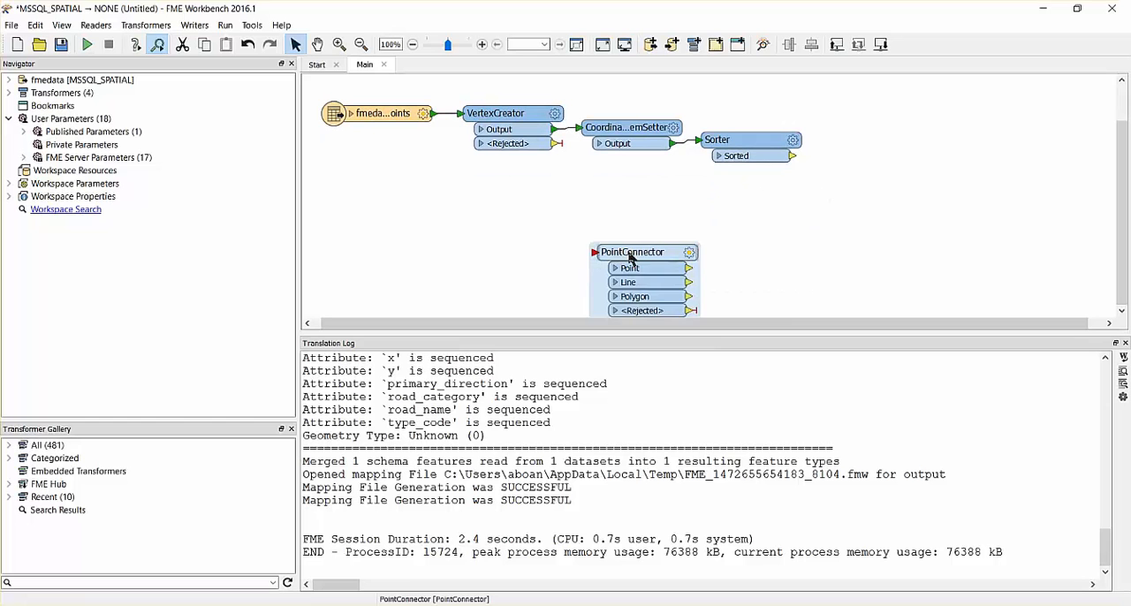
pyautogui.moveTo(646, 251); pyautogui.dragTo(848, 168)
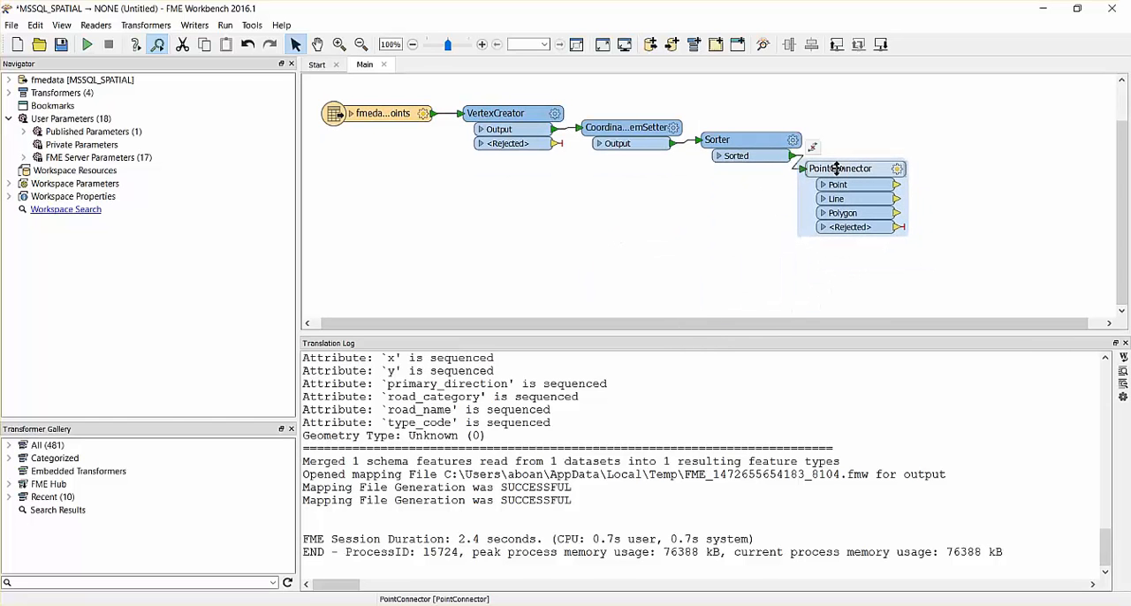
pyautogui.doubleClick(841, 168)
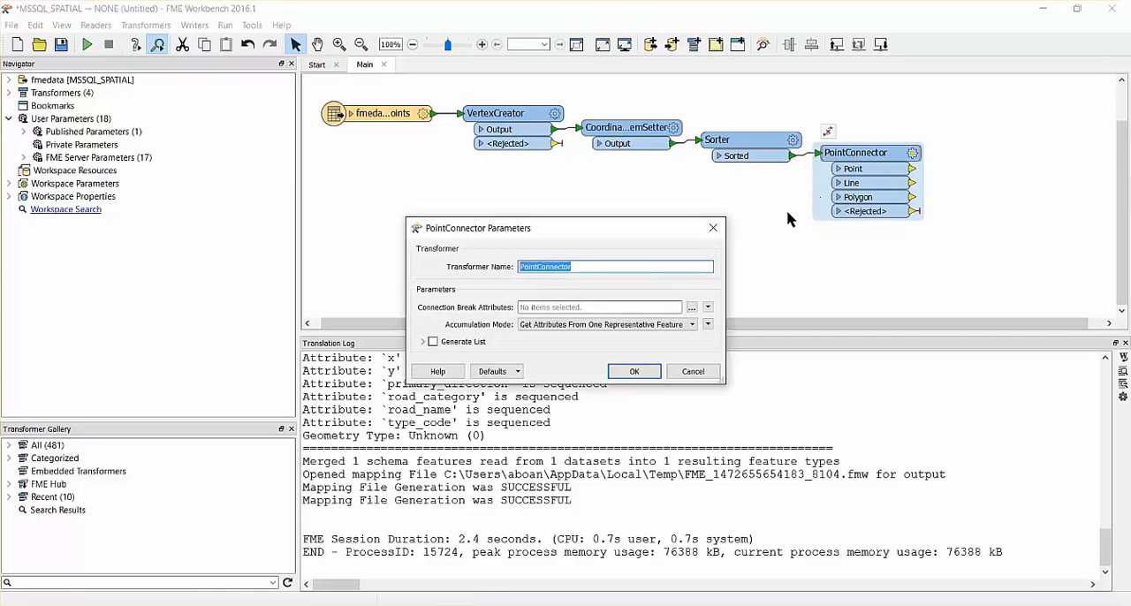
pyautogui.click(693, 308)
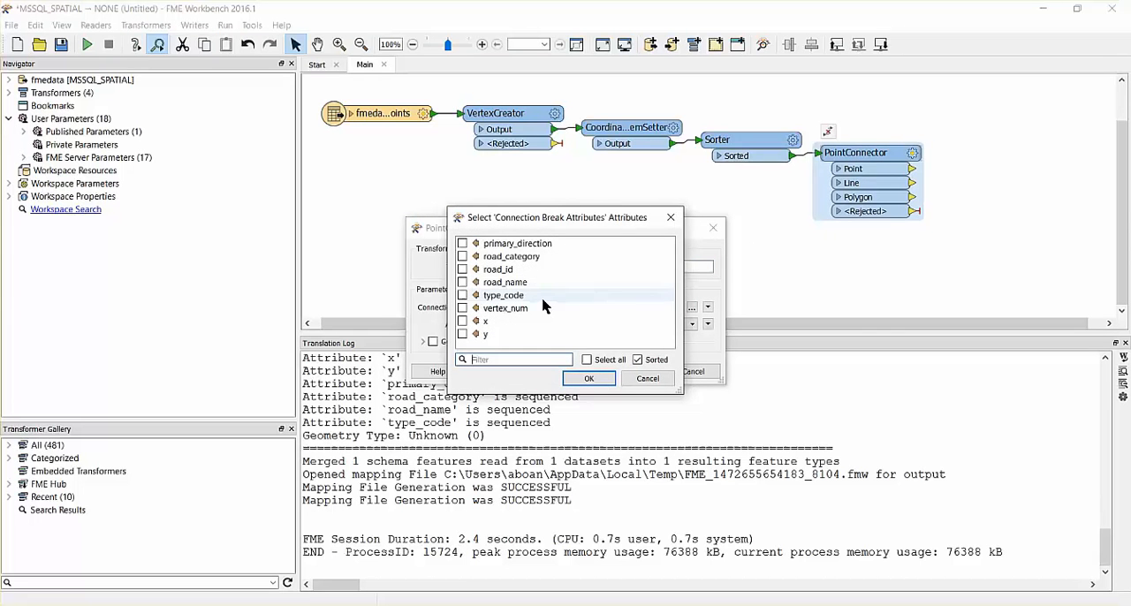
pyautogui.click(463, 269)
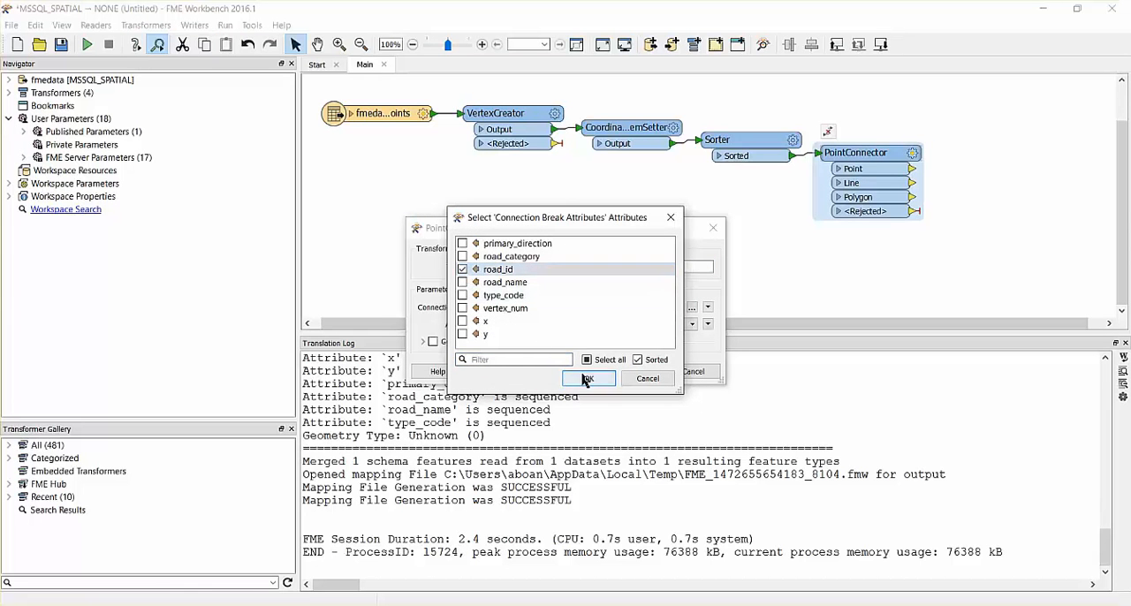
pyautogui.click(587, 378)
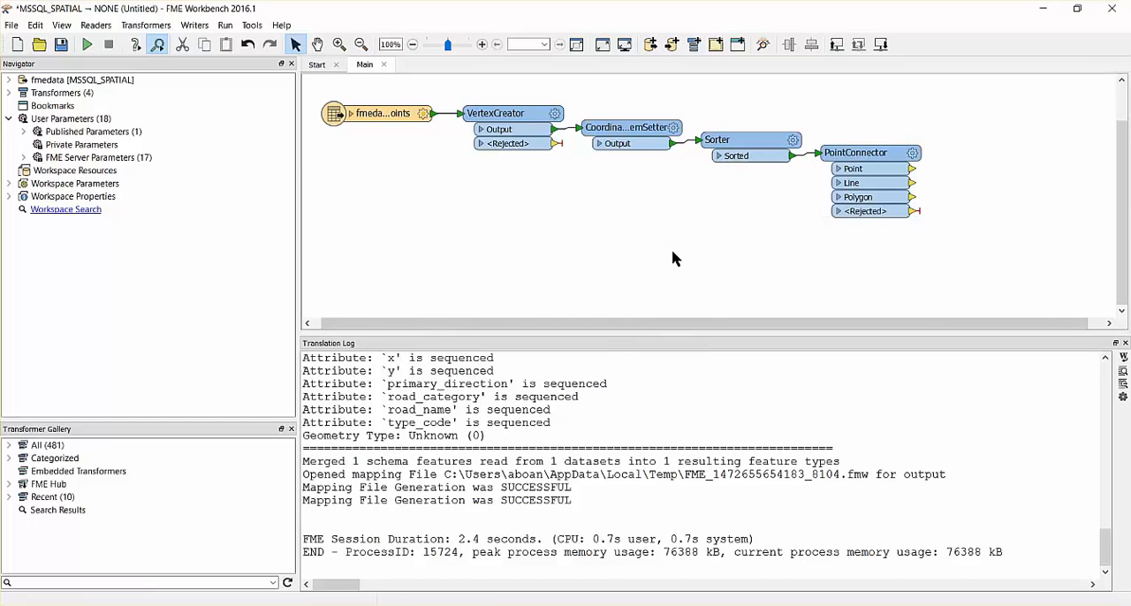
# Step: Add a MapInfo TAB (MITAB) writer with dataset folder C:\Temp\Output
pyautogui.click(194, 24)
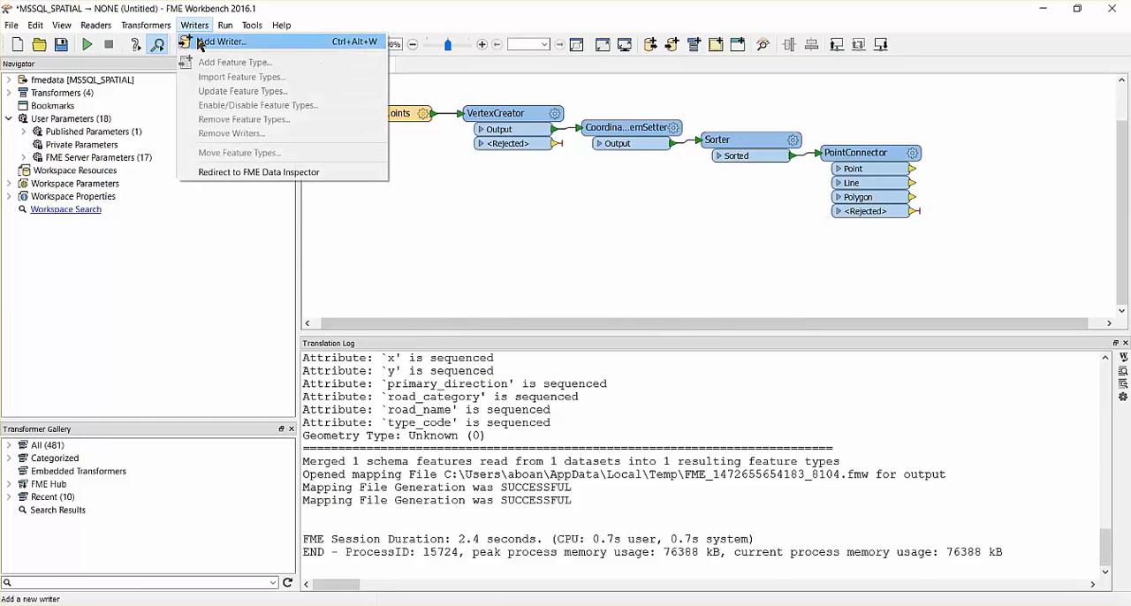
pyautogui.click(221, 41)
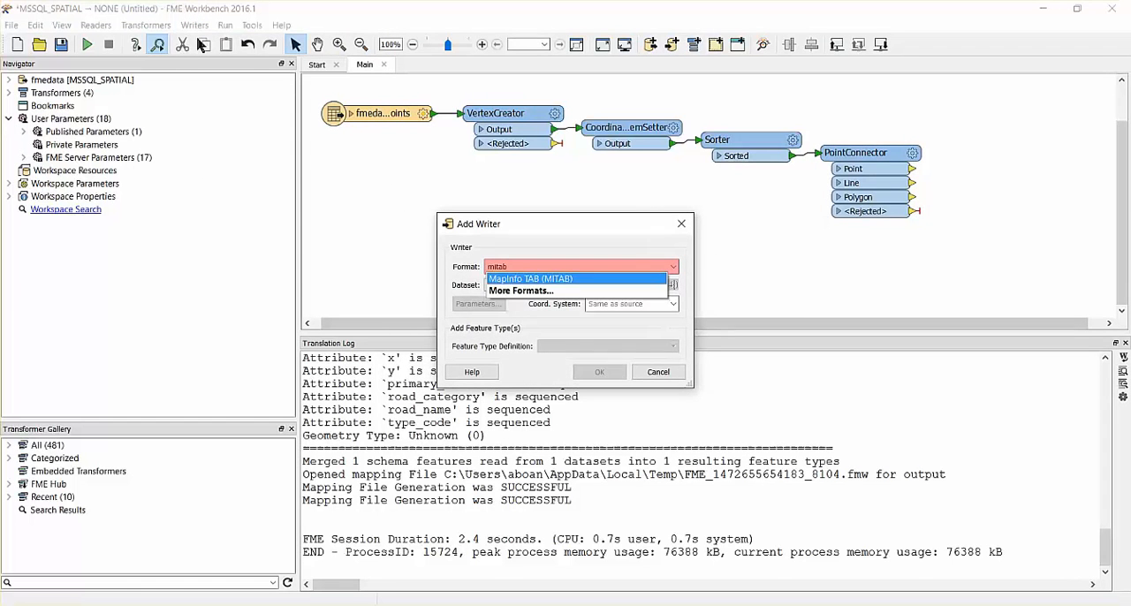
pyautogui.click(530, 280)
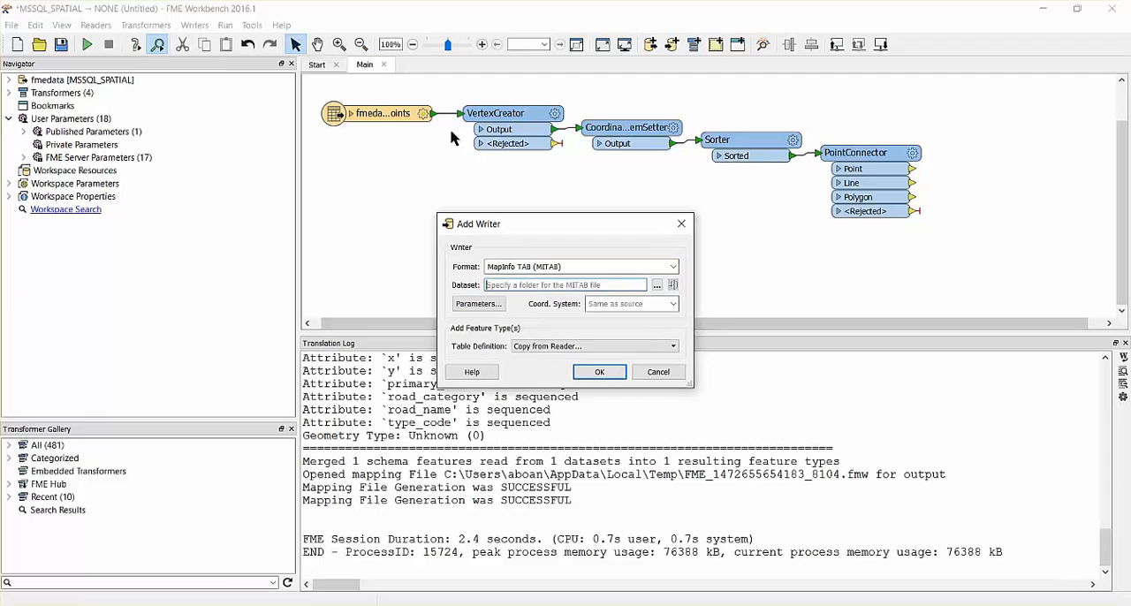
pyautogui.click(656, 284)
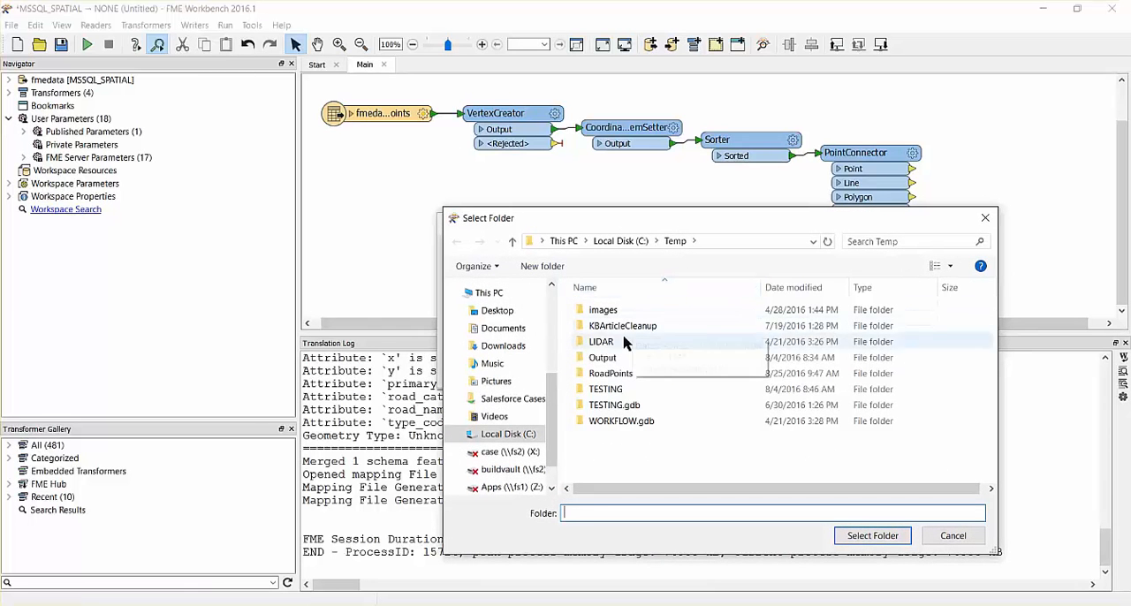
pyautogui.click(603, 357)
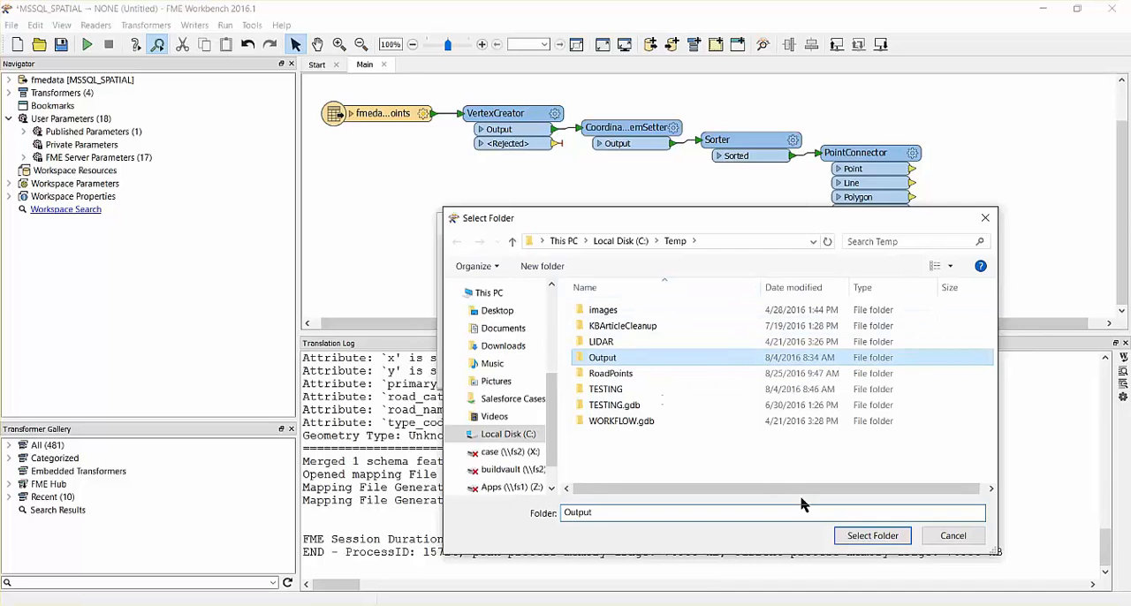
pyautogui.click(871, 535)
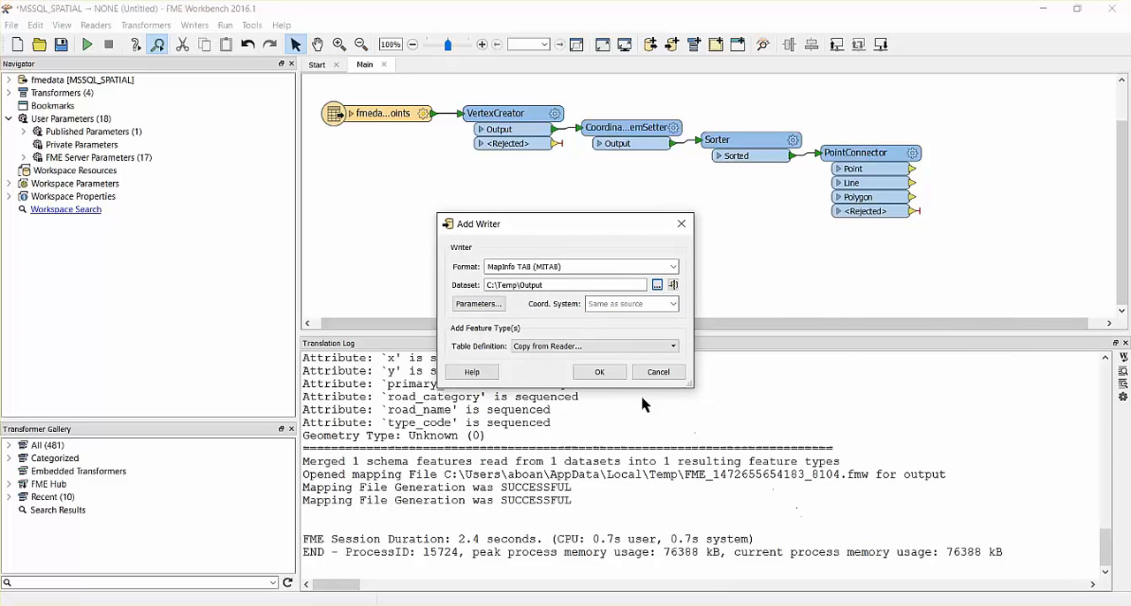
pyautogui.click(599, 371)
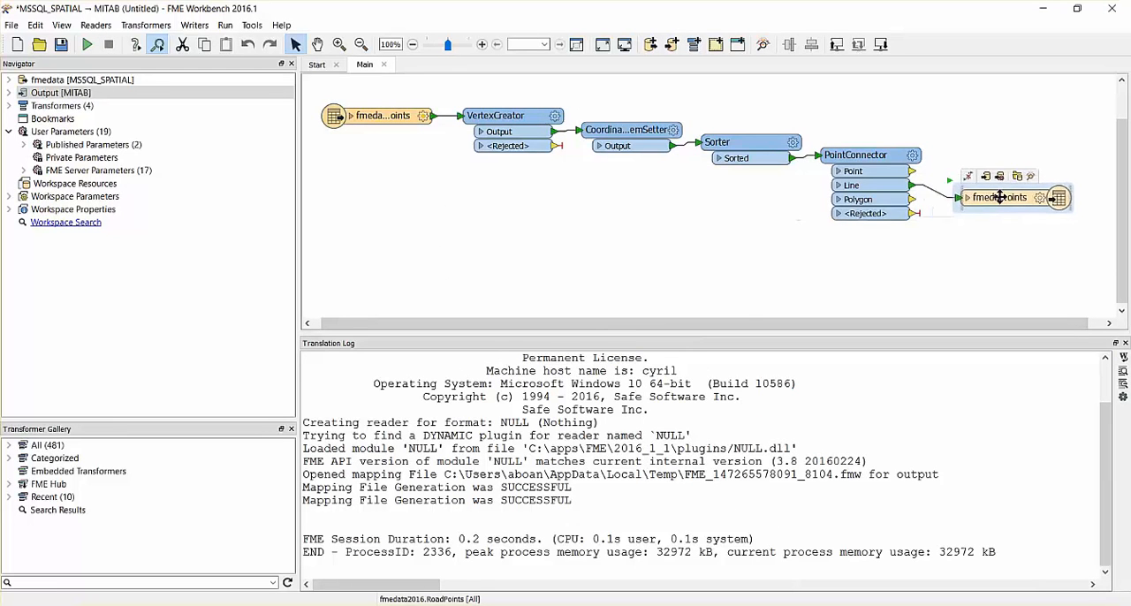
# Step: Set the writer feature type's table name to MajorRoads, review its user attributes, and run the workspace
pyautogui.doubleClick(999, 198)
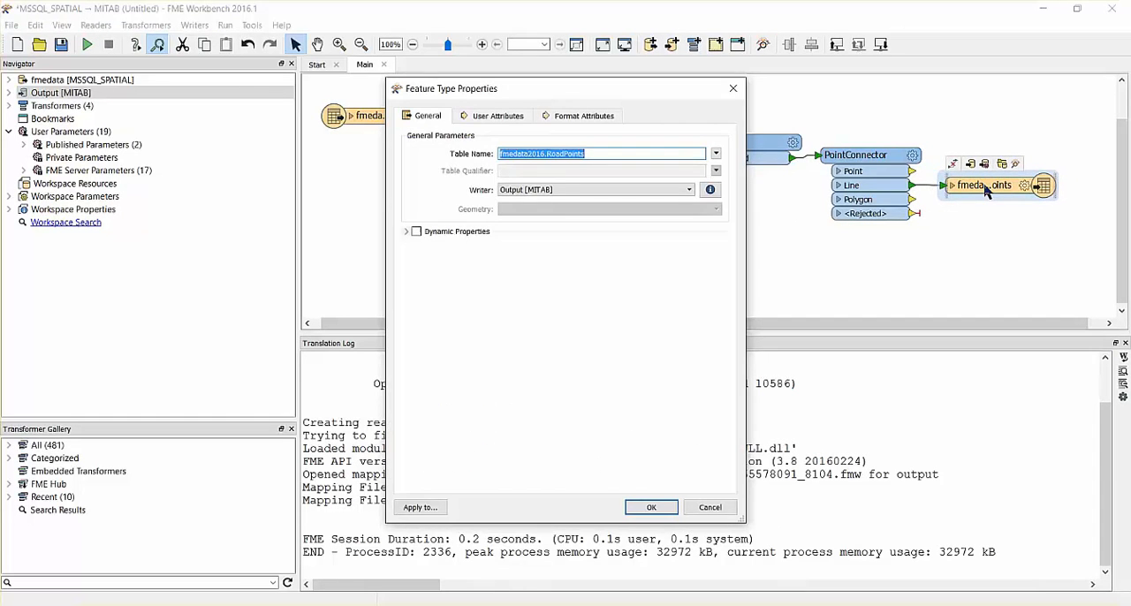
pyautogui.write('MajorRoads')
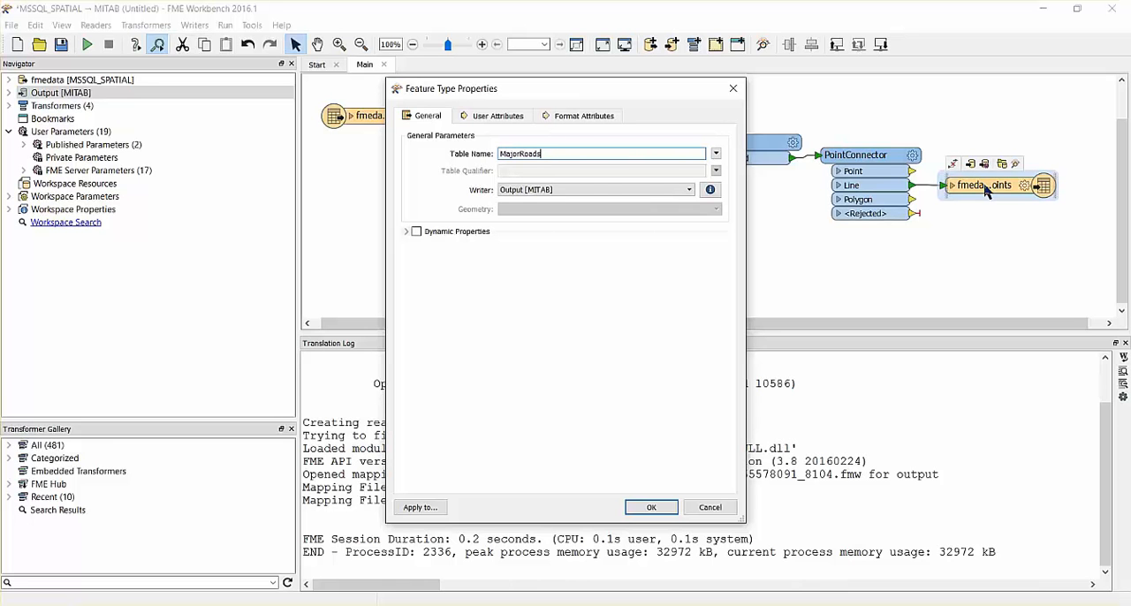
pyautogui.click(498, 116)
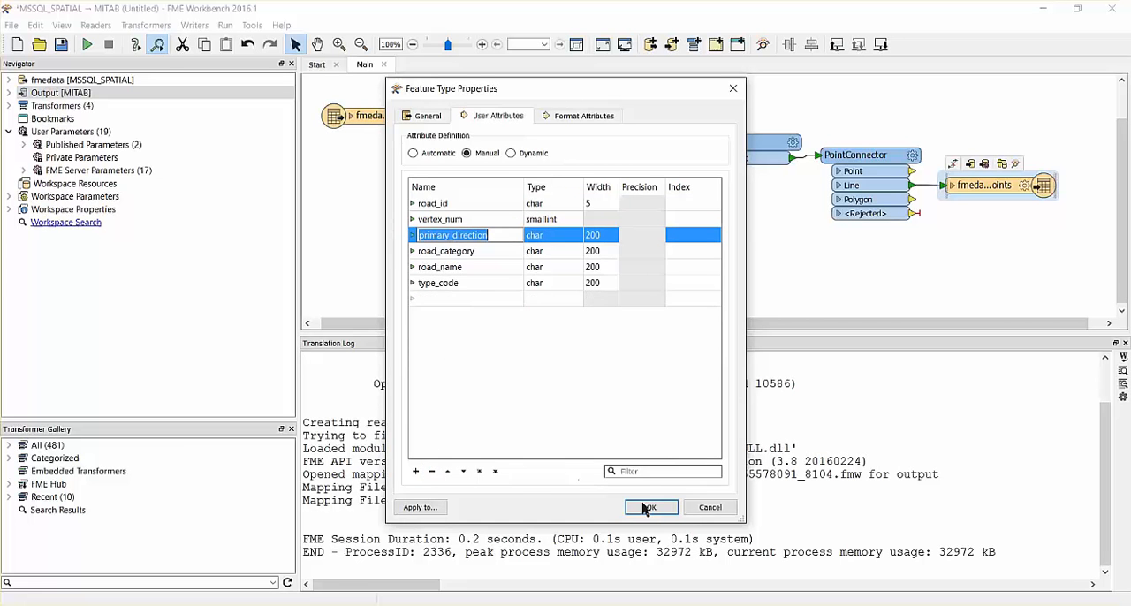
pyautogui.click(651, 506)
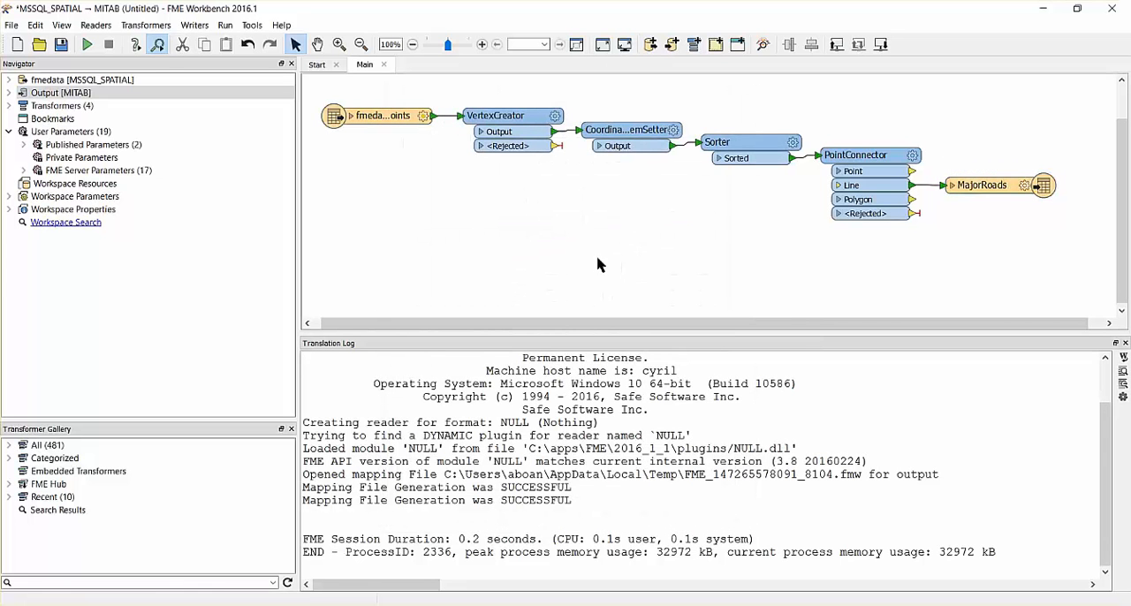
pyautogui.click(85, 44)
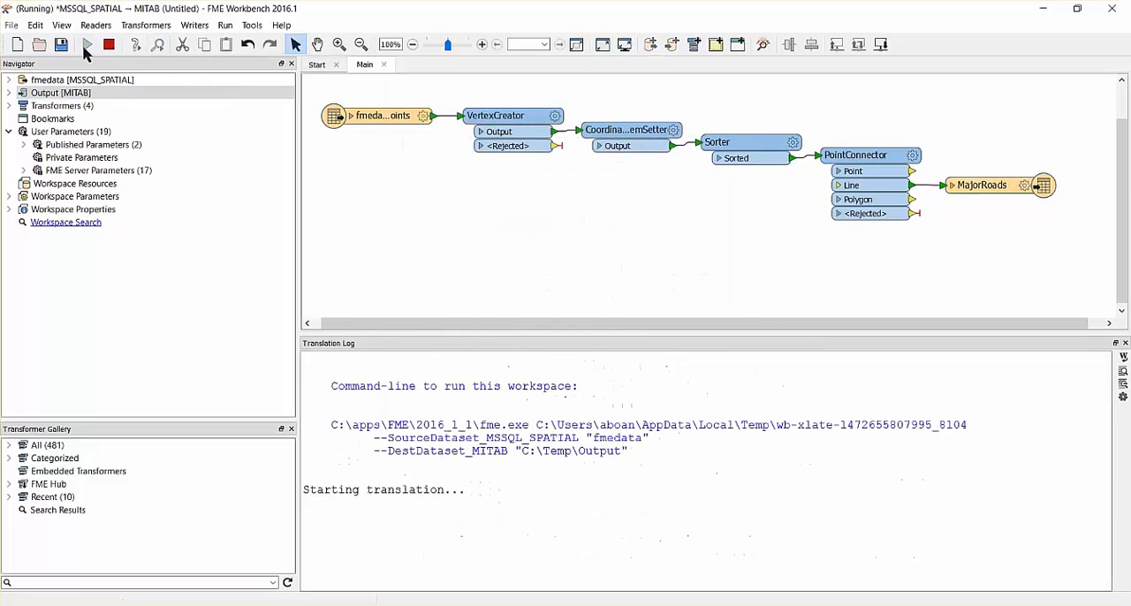